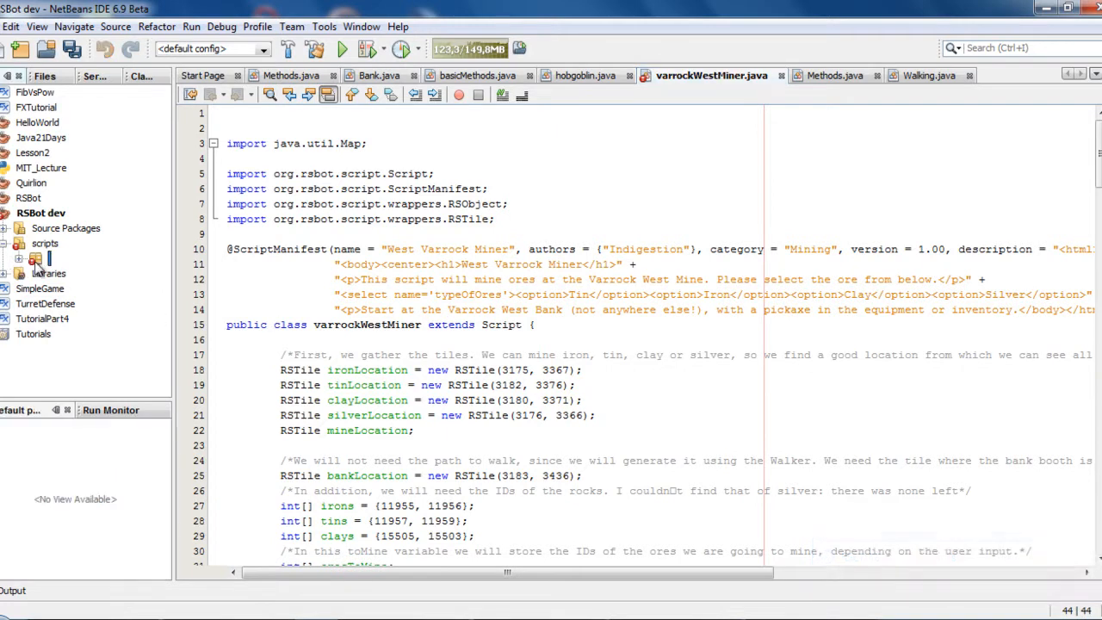
Bring up the New submenu for the scripts package in the Projects tree.
right_click(45, 244)
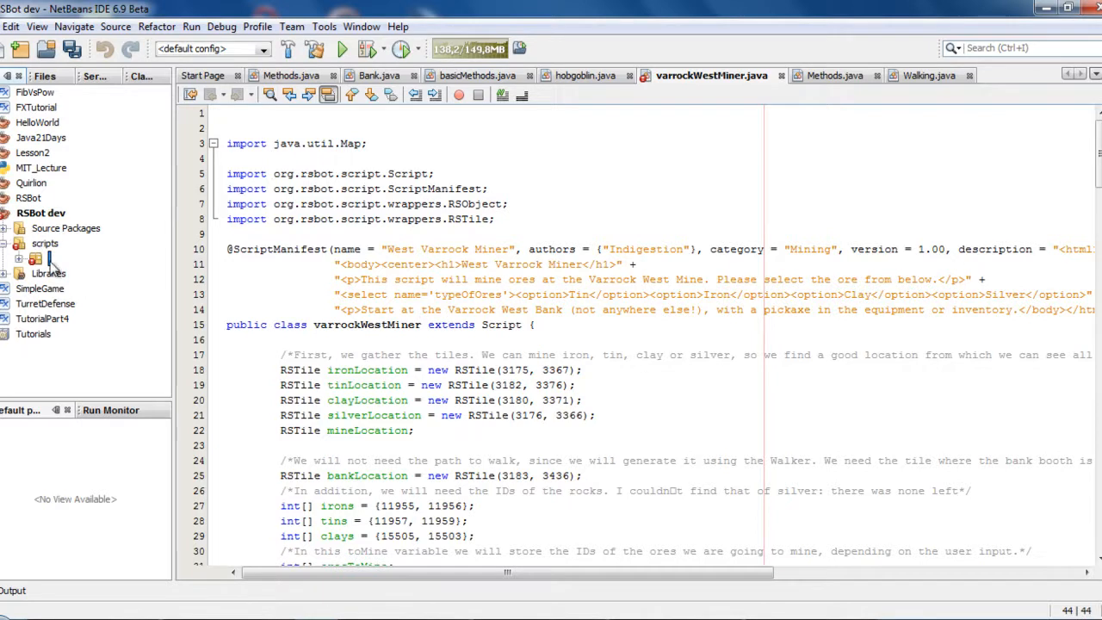
right_click(45, 243)
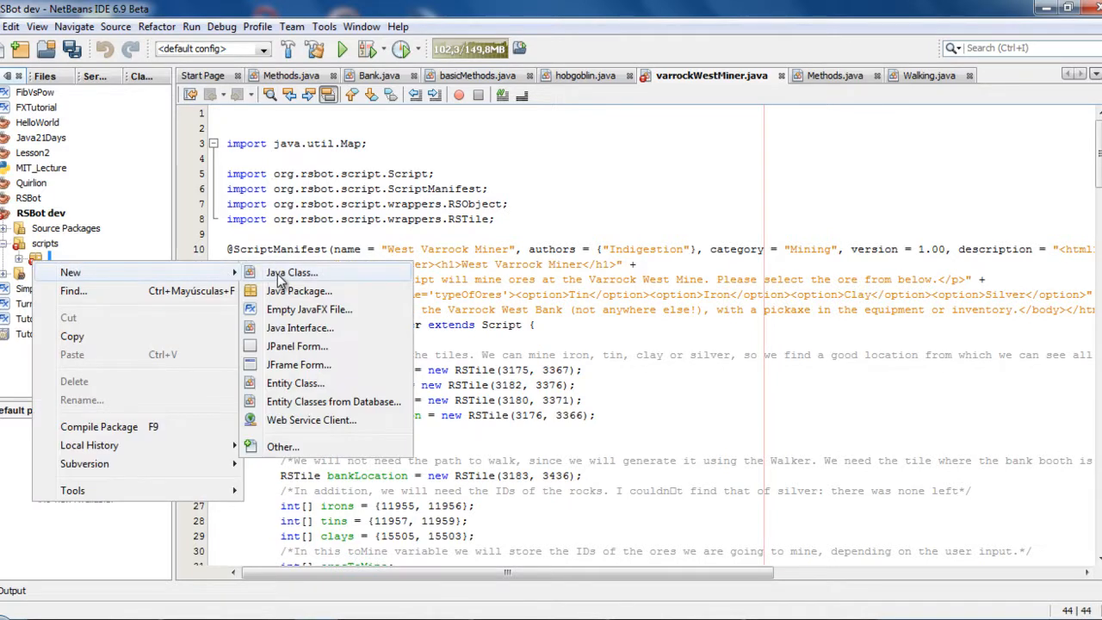
Create a new Java class named vWMiner in the scripts package.
click(291, 272)
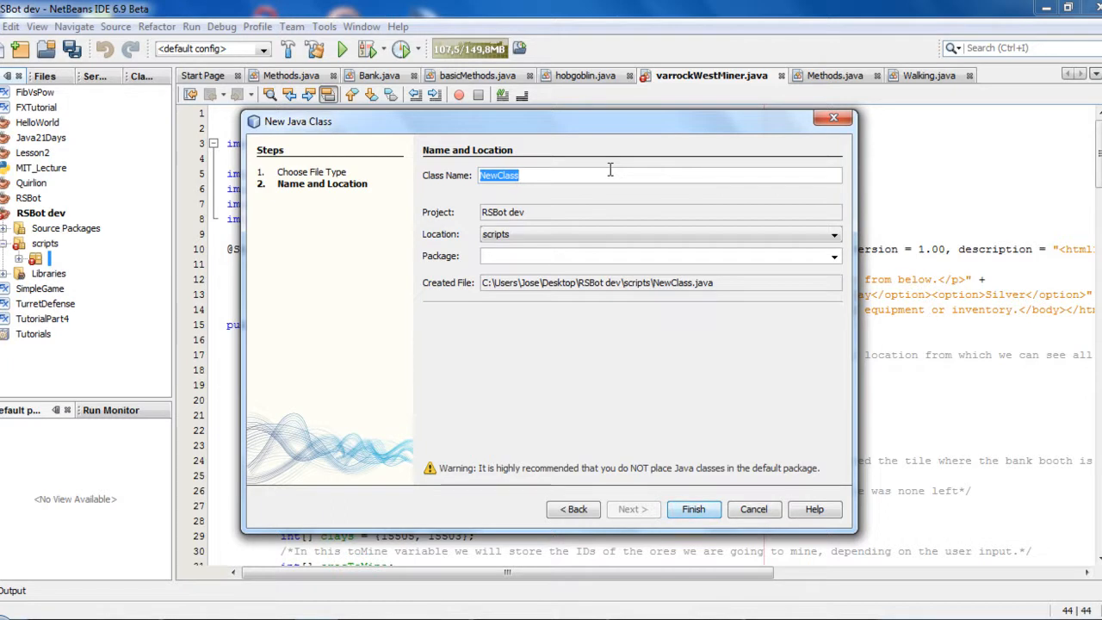
text(v)
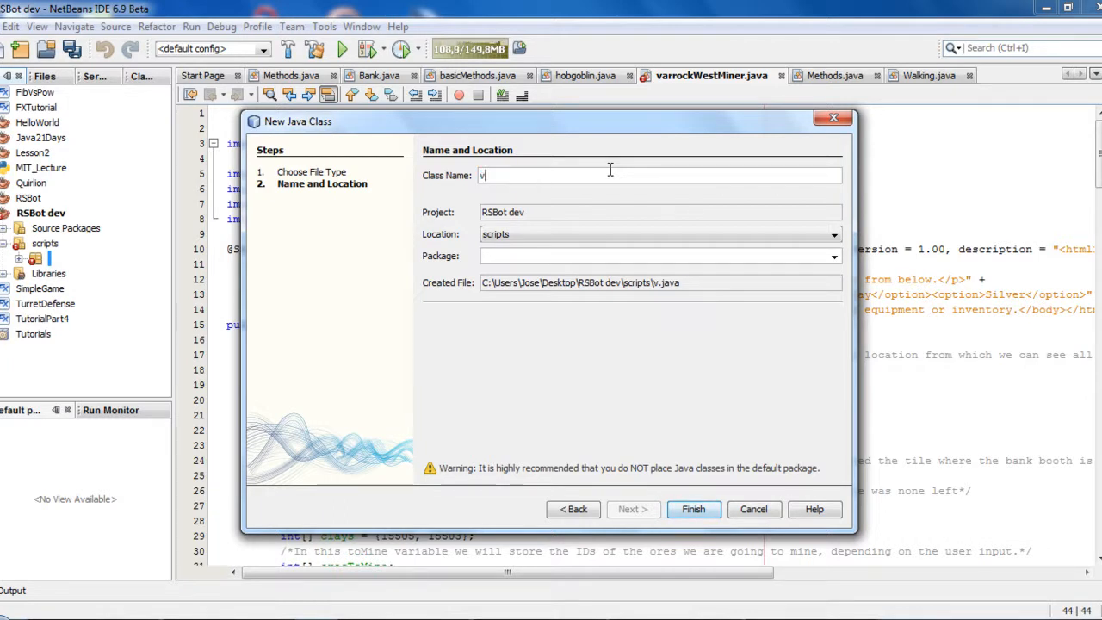
text(WMiner)
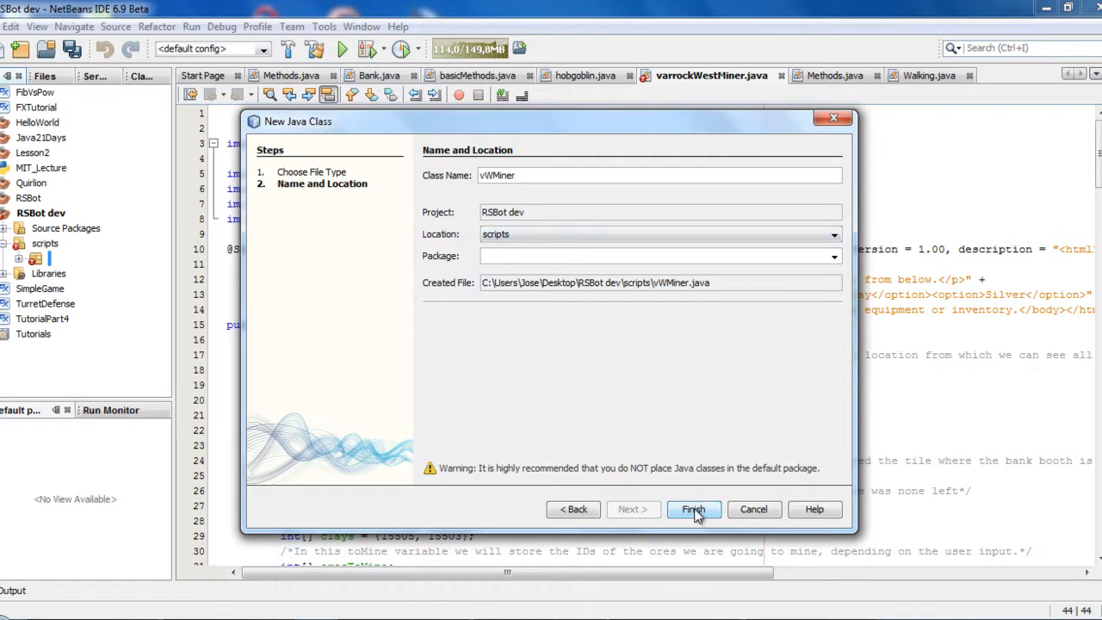
click(693, 509)
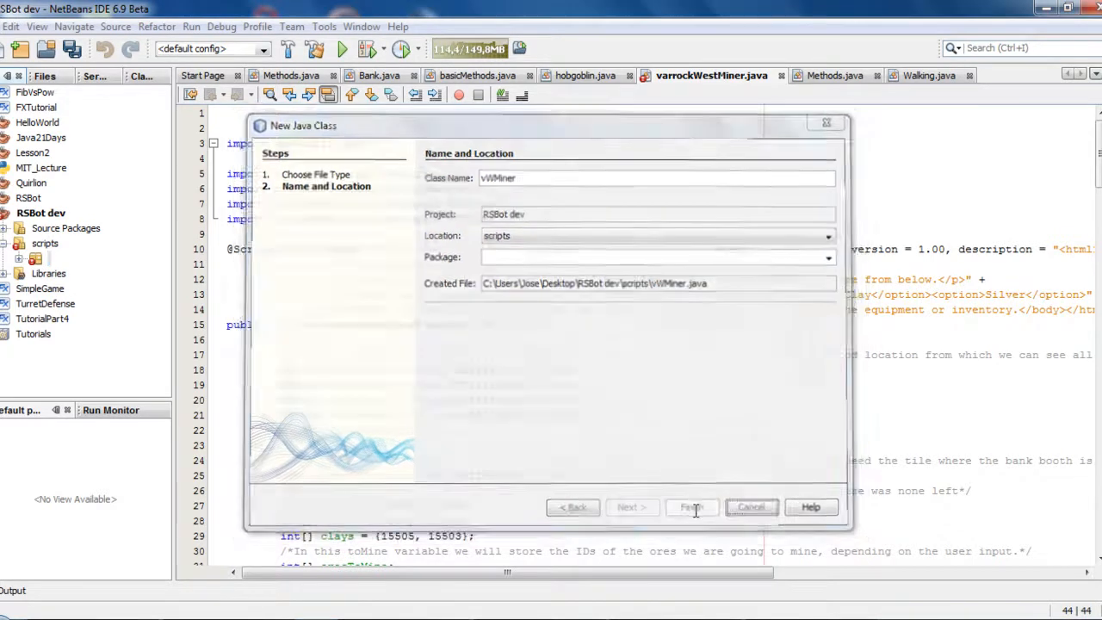
click(691, 506)
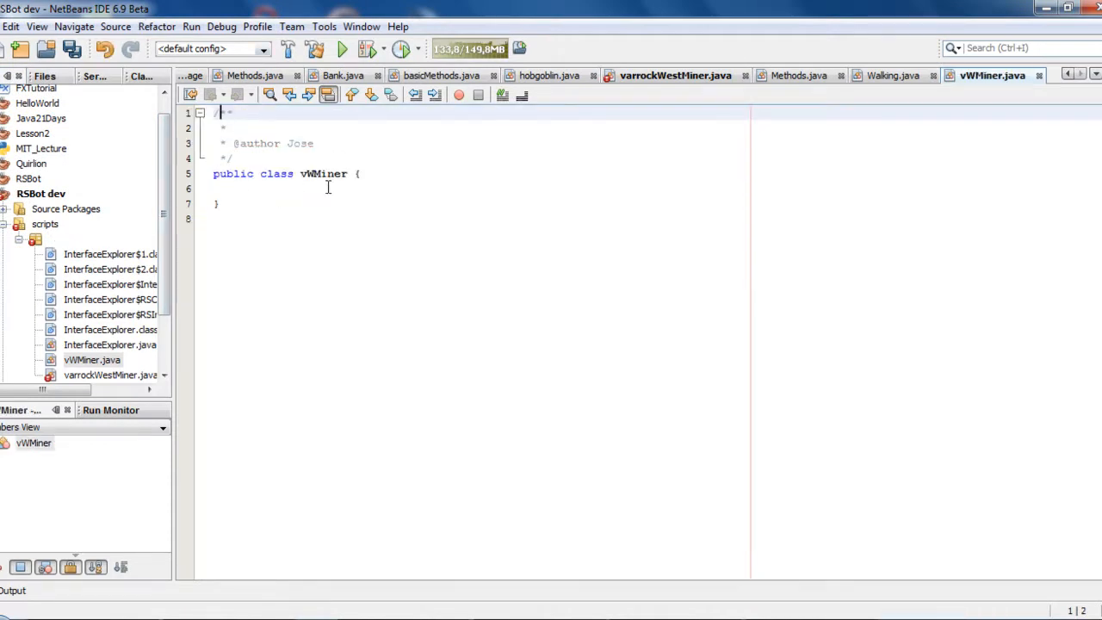
Make vWMiner extend Script, importing org.rsbot.script.Script and generating a loop() stub.
double_click(324, 173)
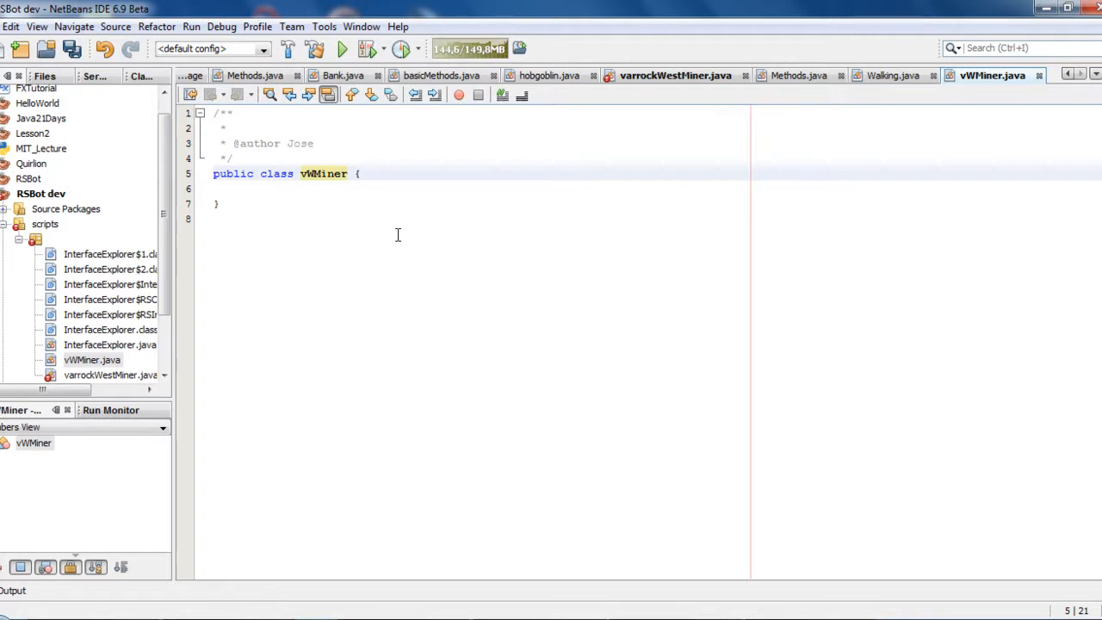
click(348, 173)
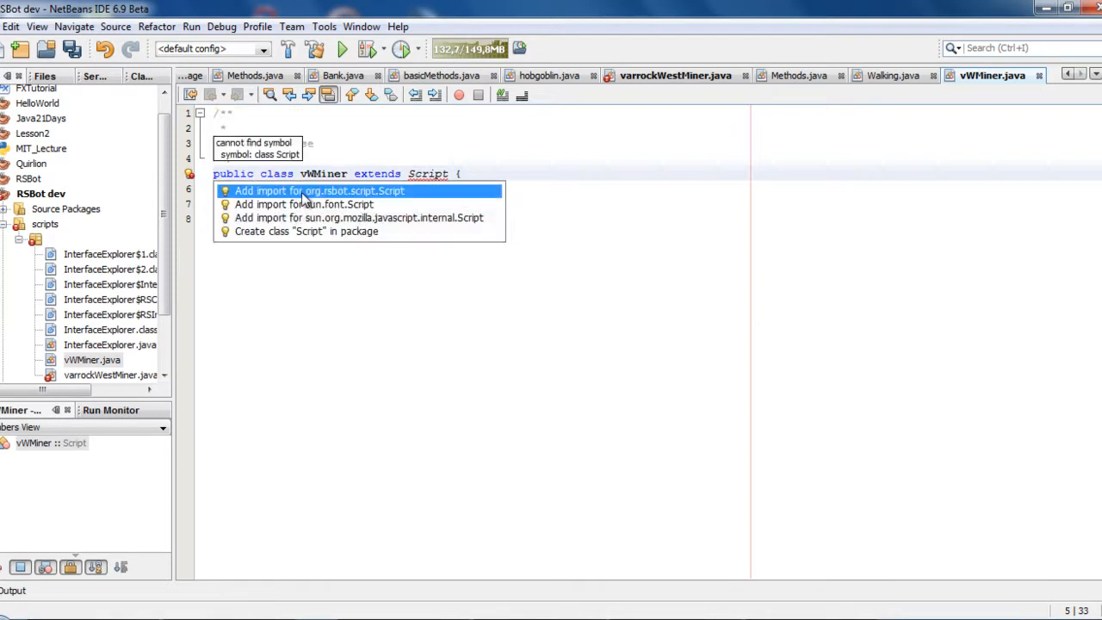
click(319, 190)
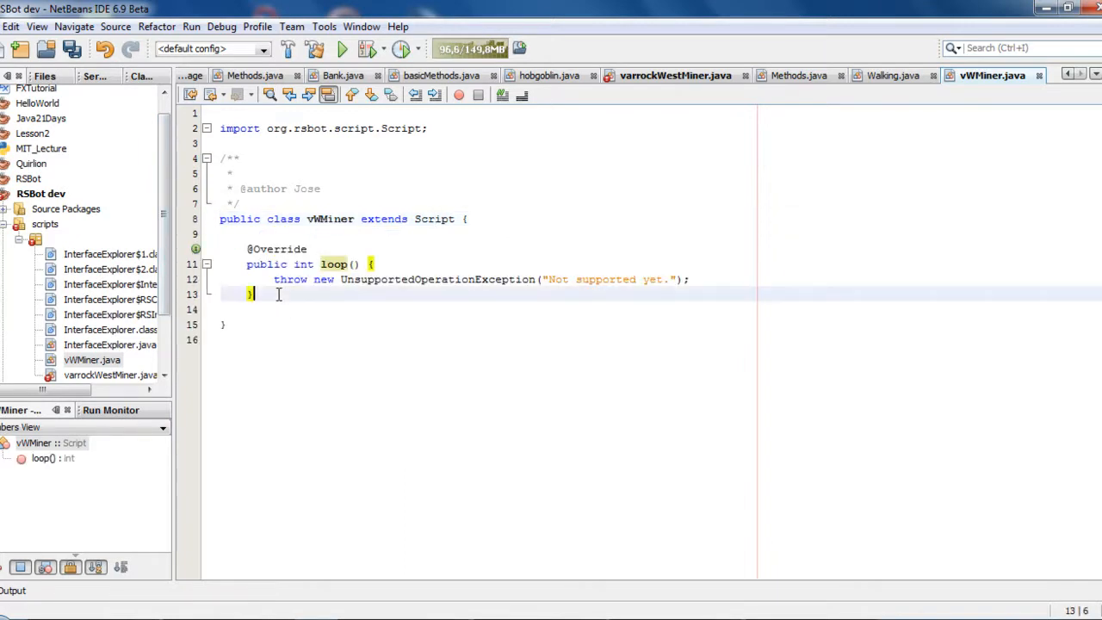
Add overrides onStart(Map<String, String> args) returning true and an empty onFinish().
text(@Override)
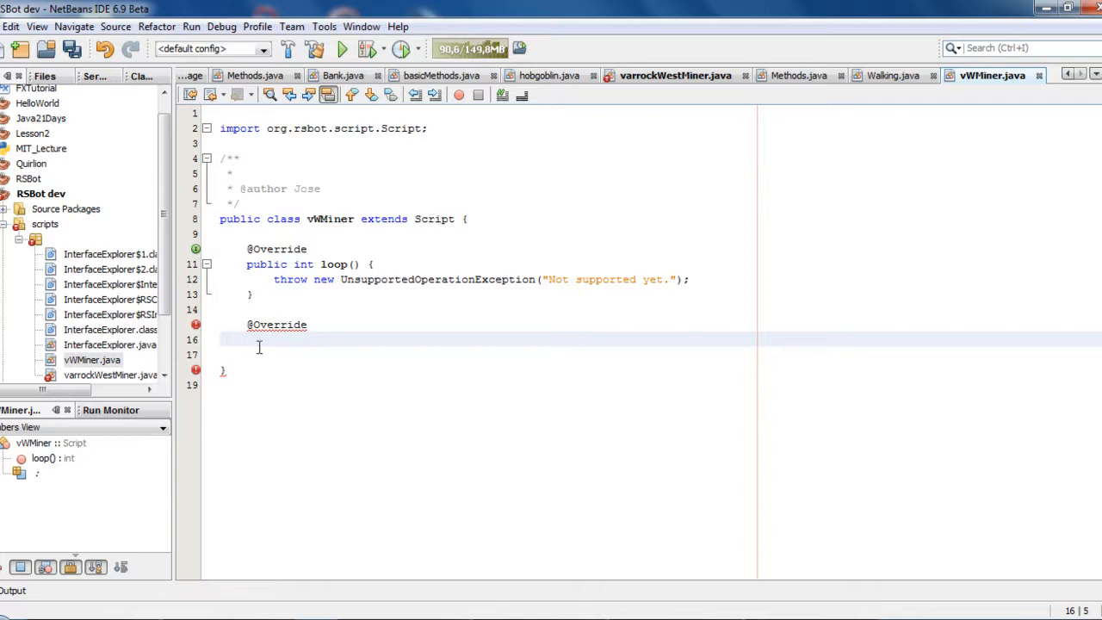
mouse_move(457, 241)
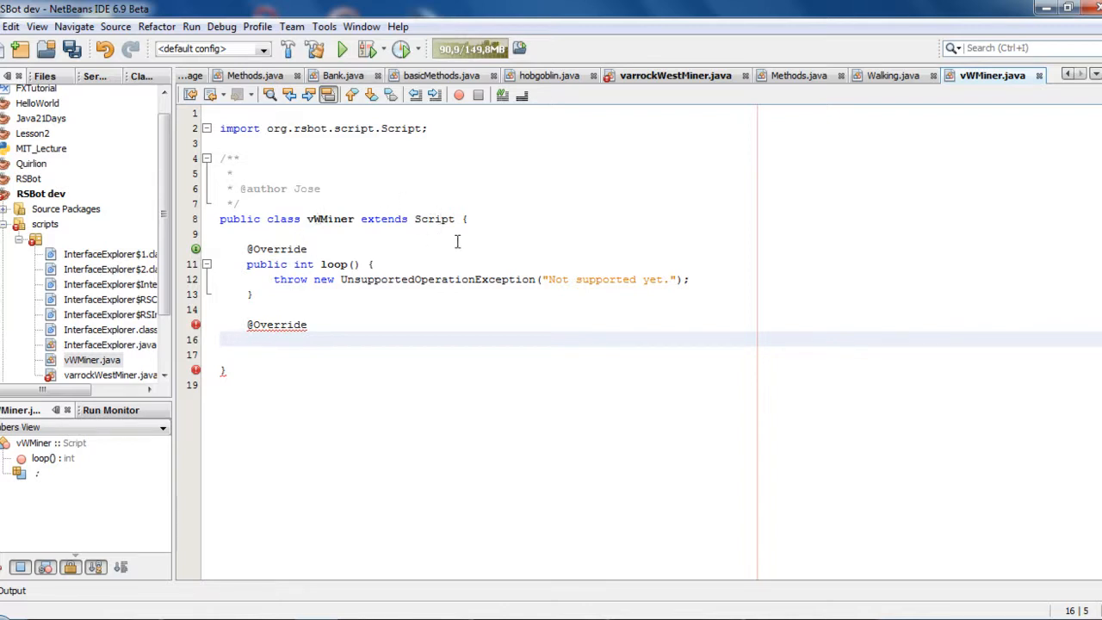
drag(458, 242, 336, 351)
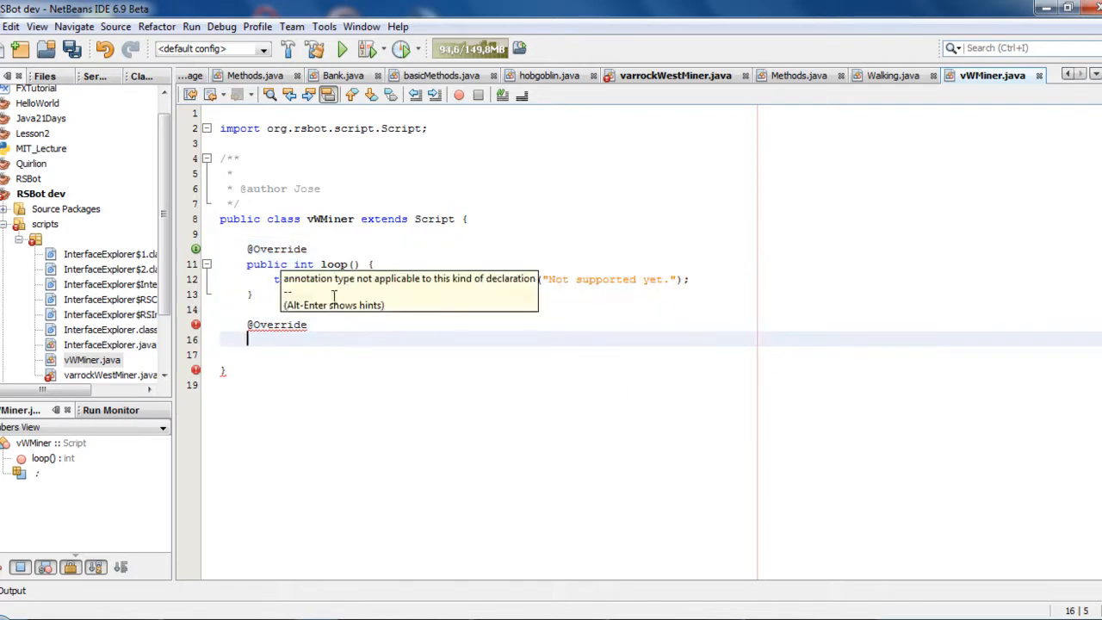
text(public boolean onStart)
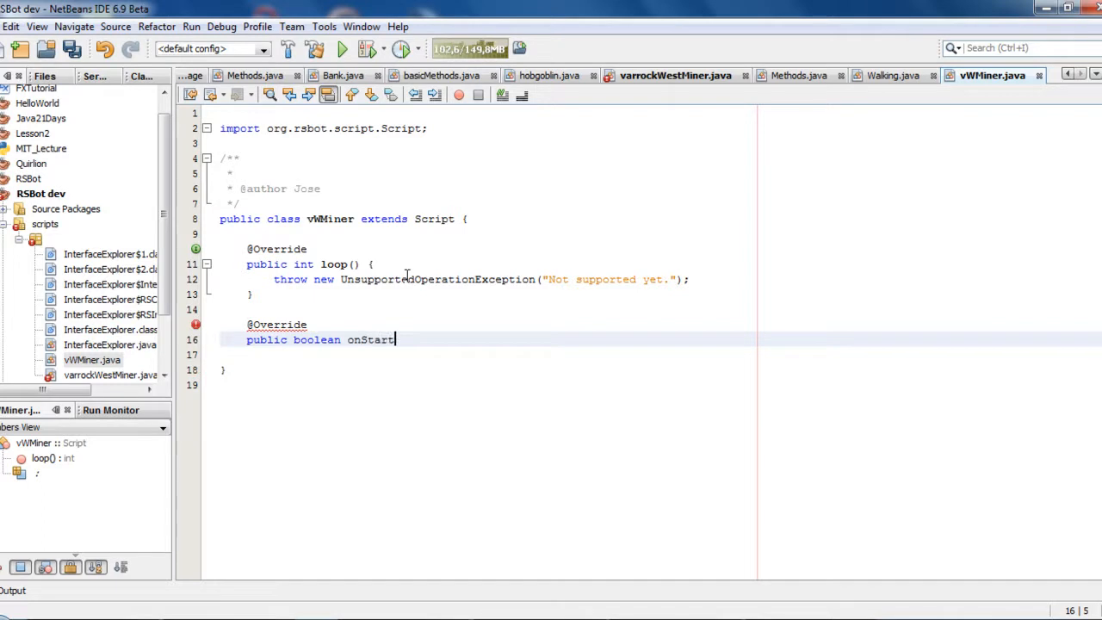
text((Map<Str)
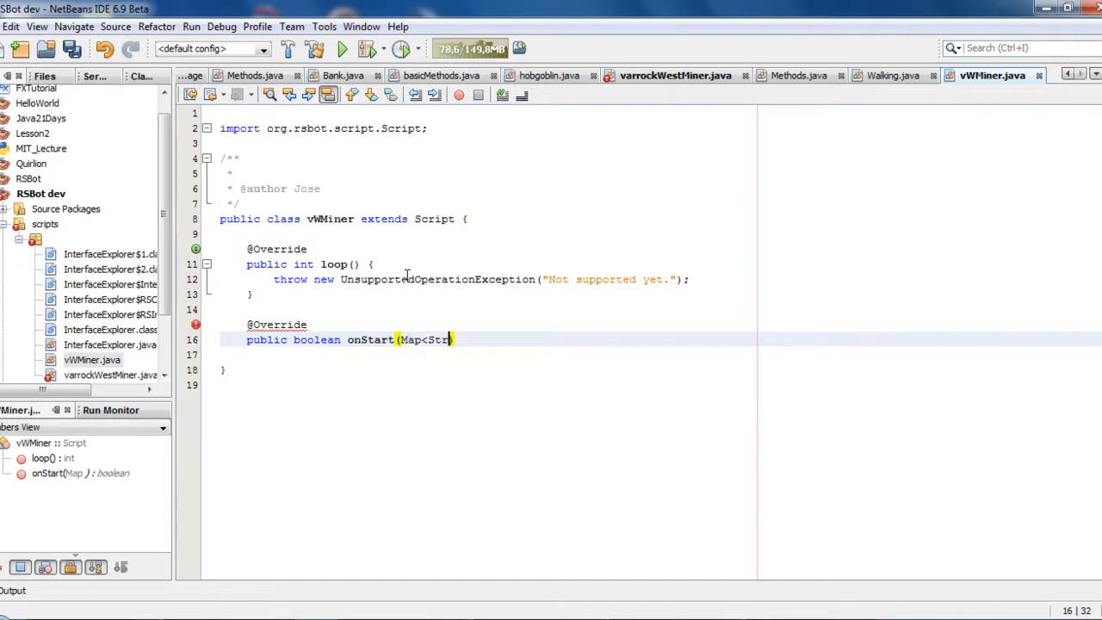
text(ing, String>args)
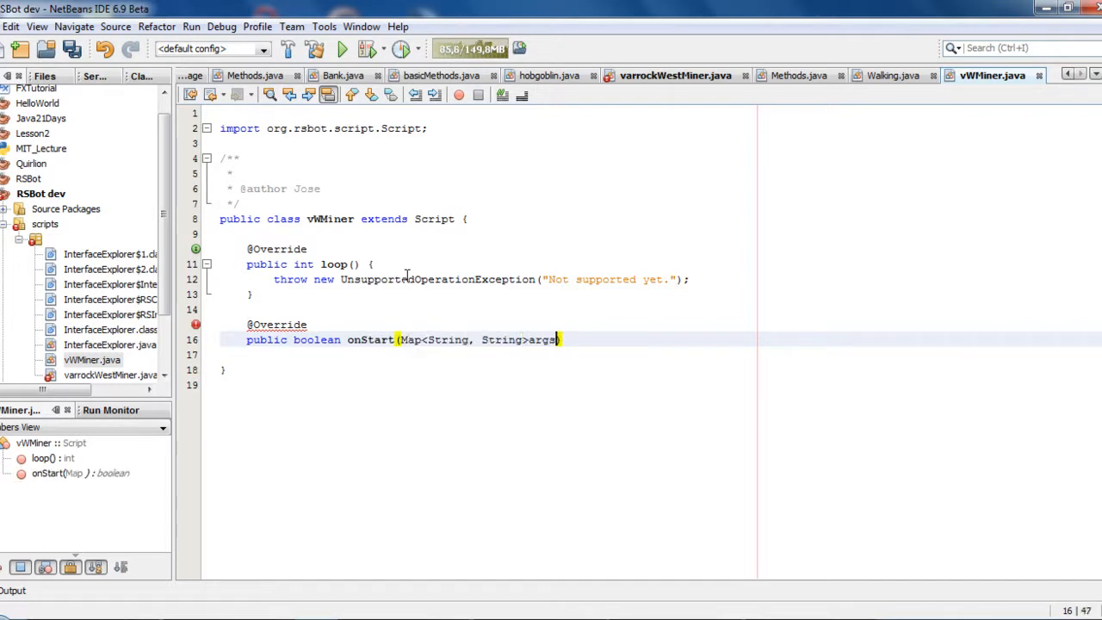
text({)
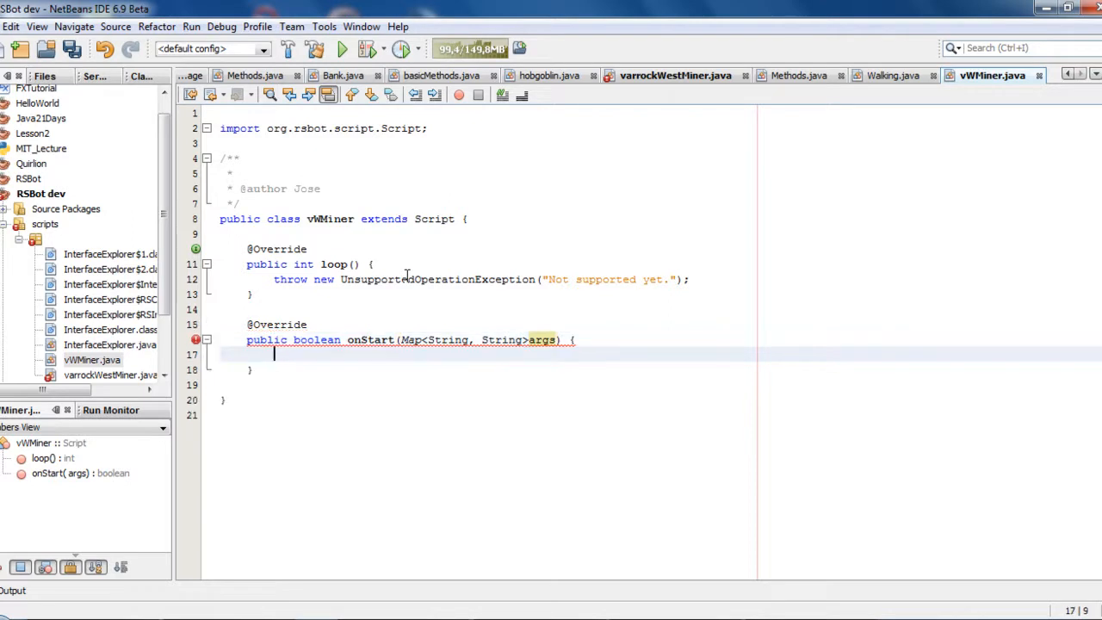
text(return true;)
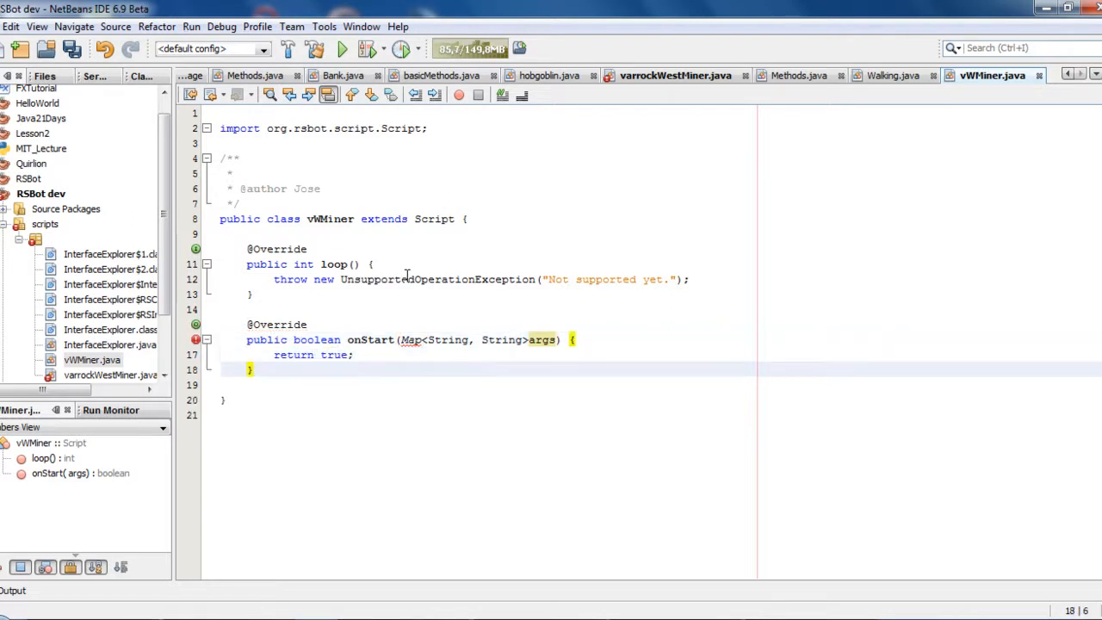
text(@Override)
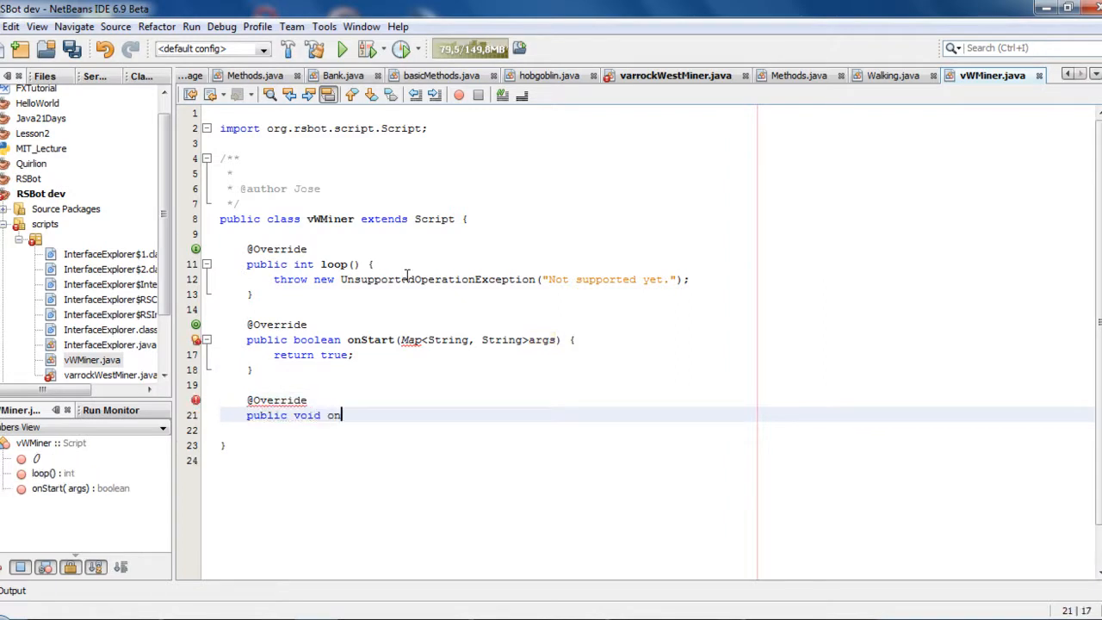
text(Finish() {)
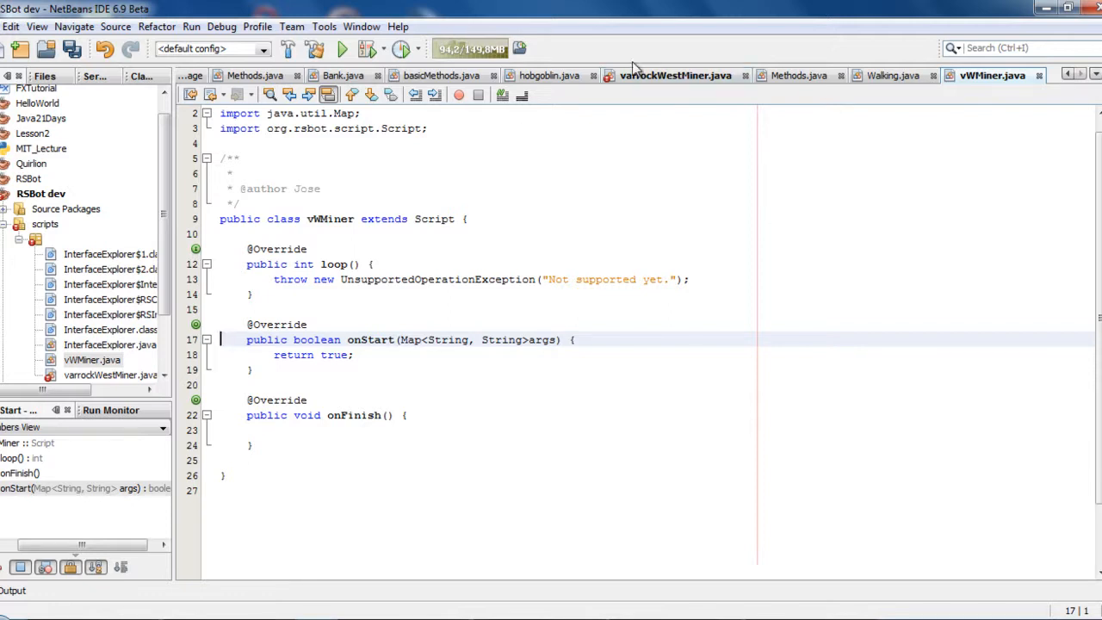
click(675, 75)
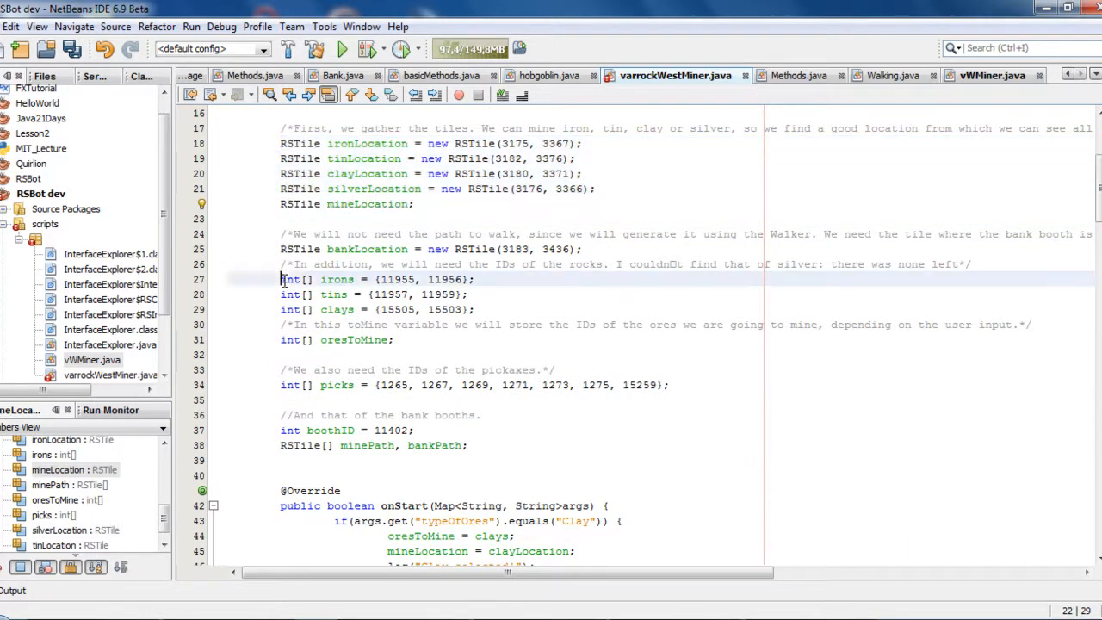
drag(280, 279, 474, 309)
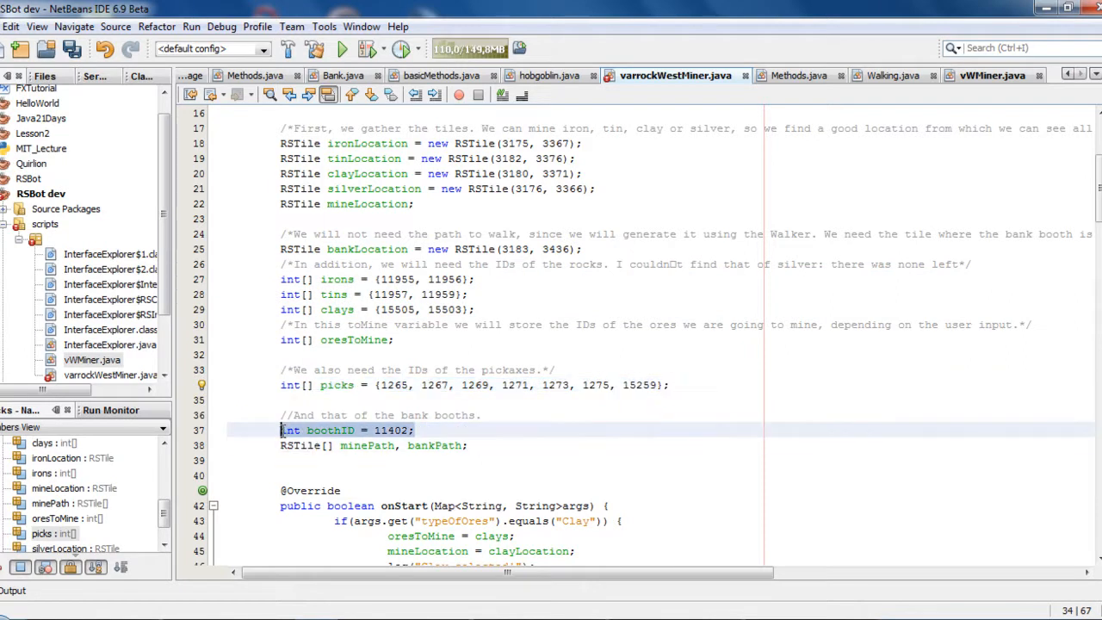
click(451, 445)
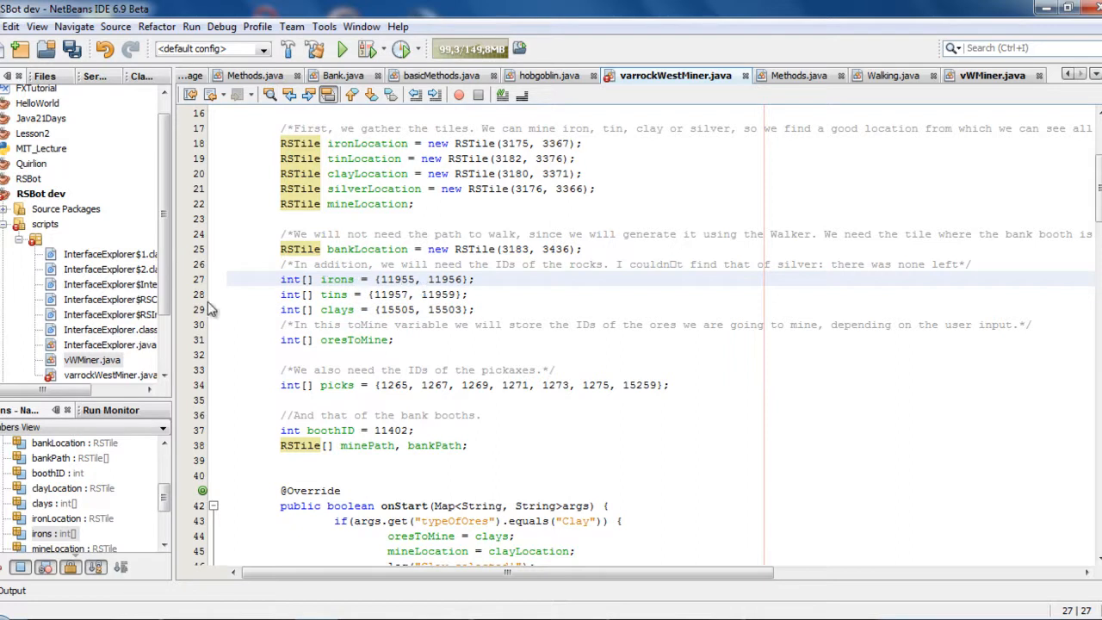
click(401, 279)
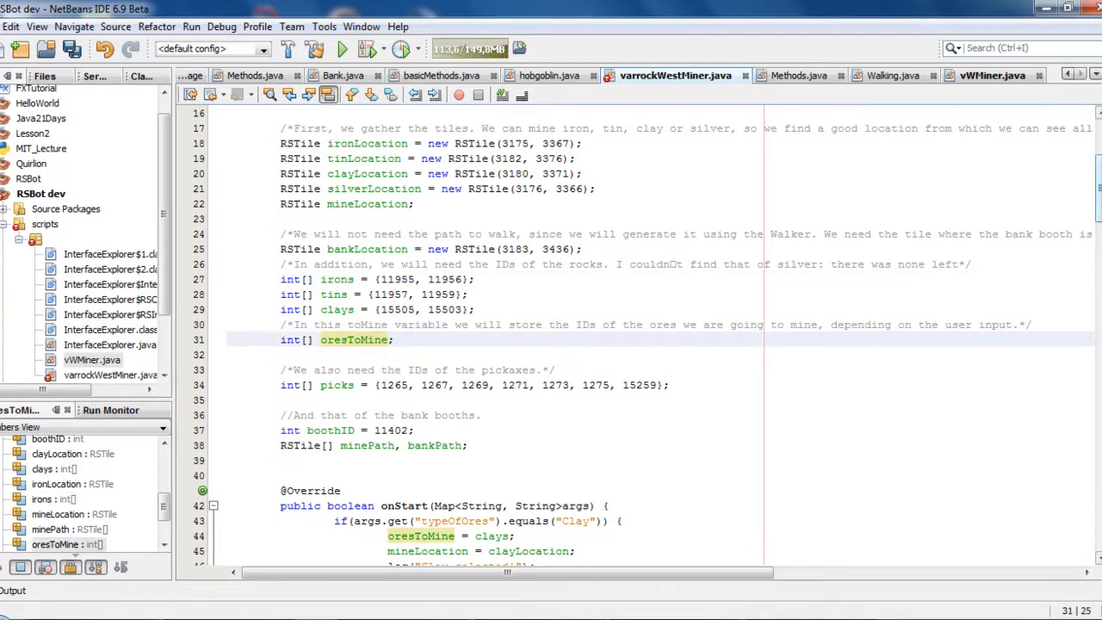
Scroll through the vWMiner code, then minimize NetBeans to the desktop.
scroll(down, 3)
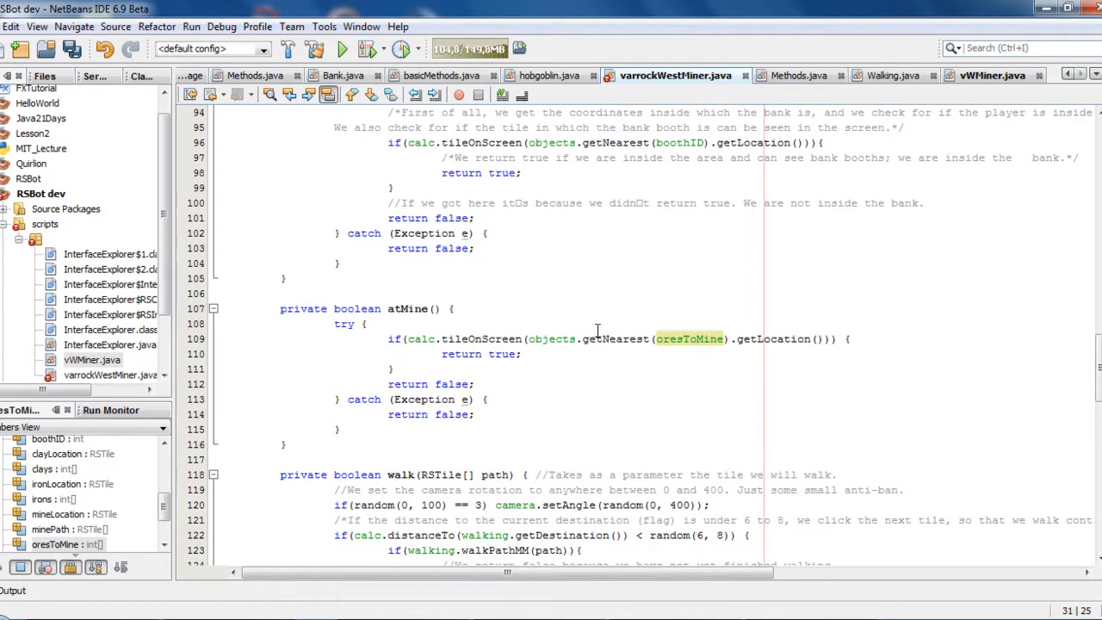
mouse_move(633, 347)
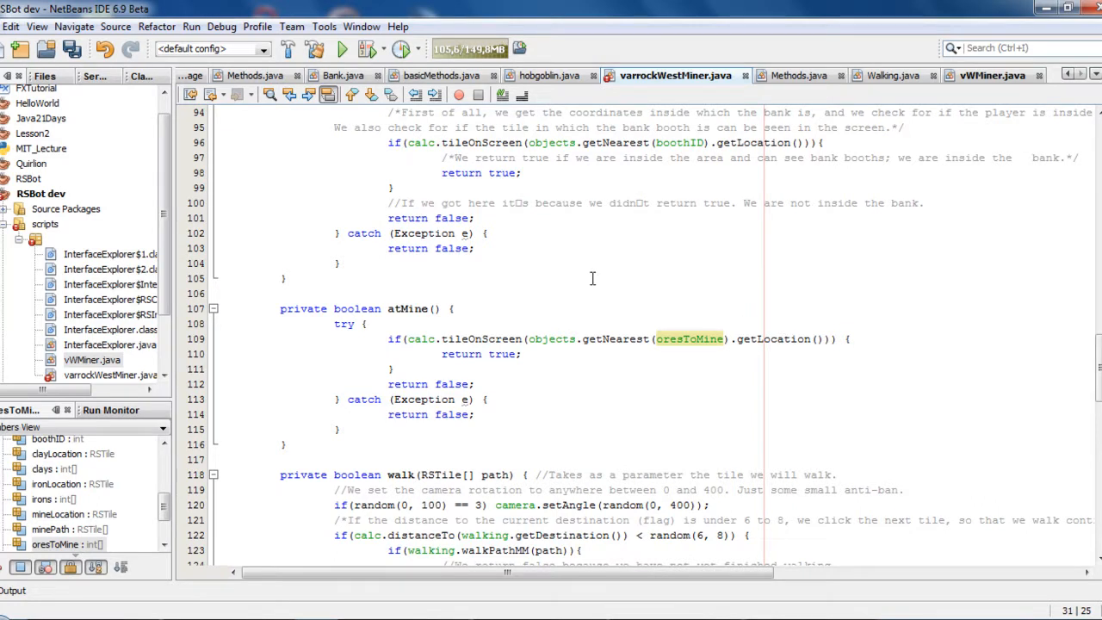
mouse_move(701, 325)
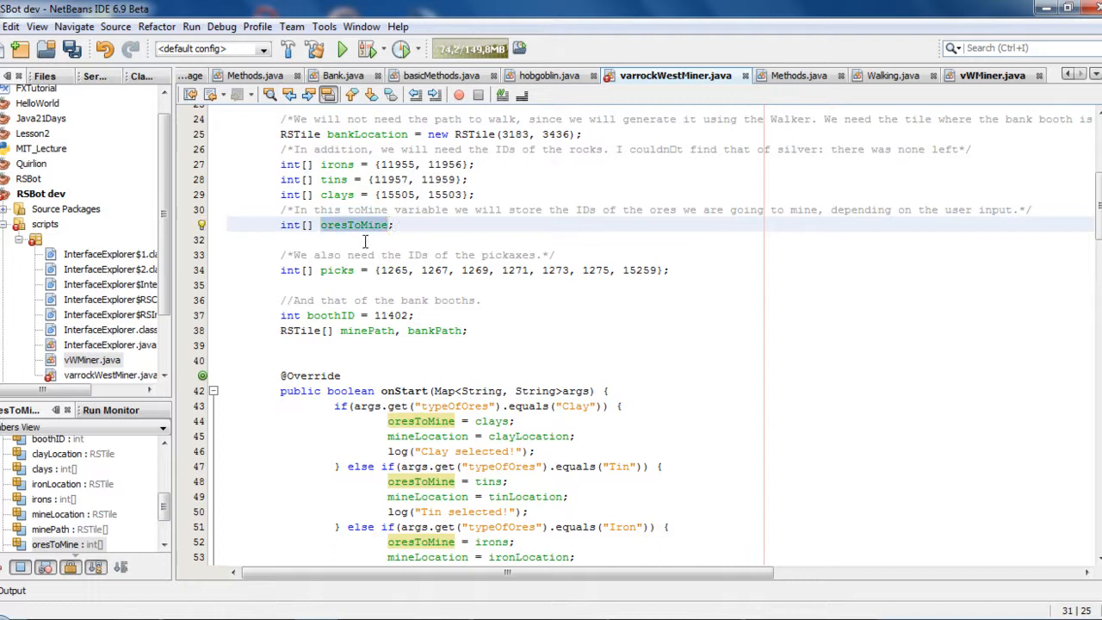
click(391, 225)
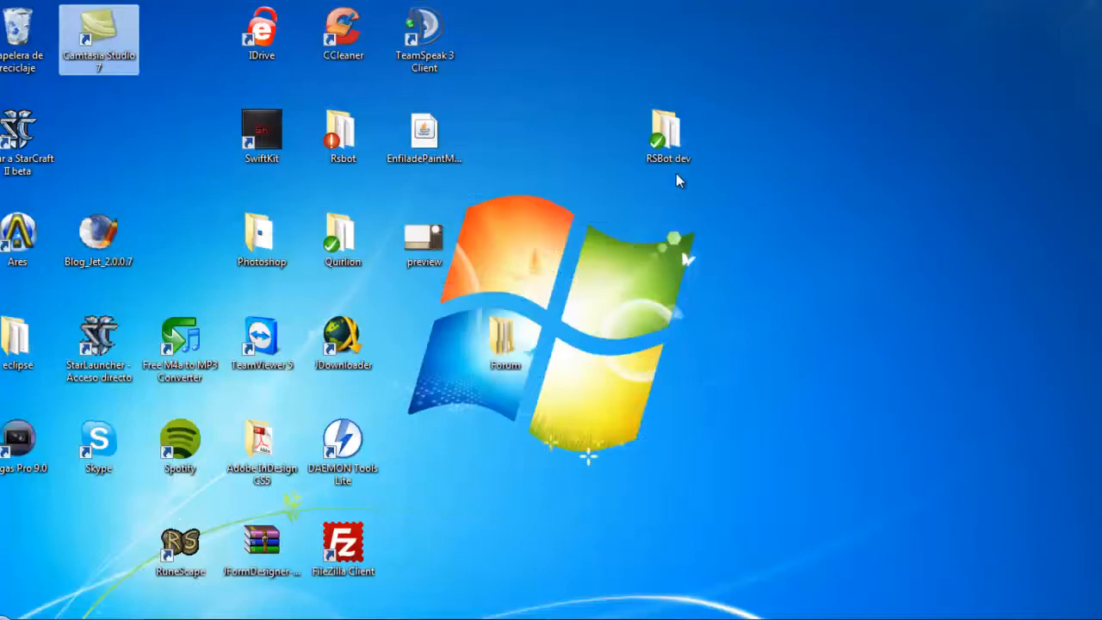
Launch the RSBot client by running Play from the RSBot dev folder.
double_click(667, 125)
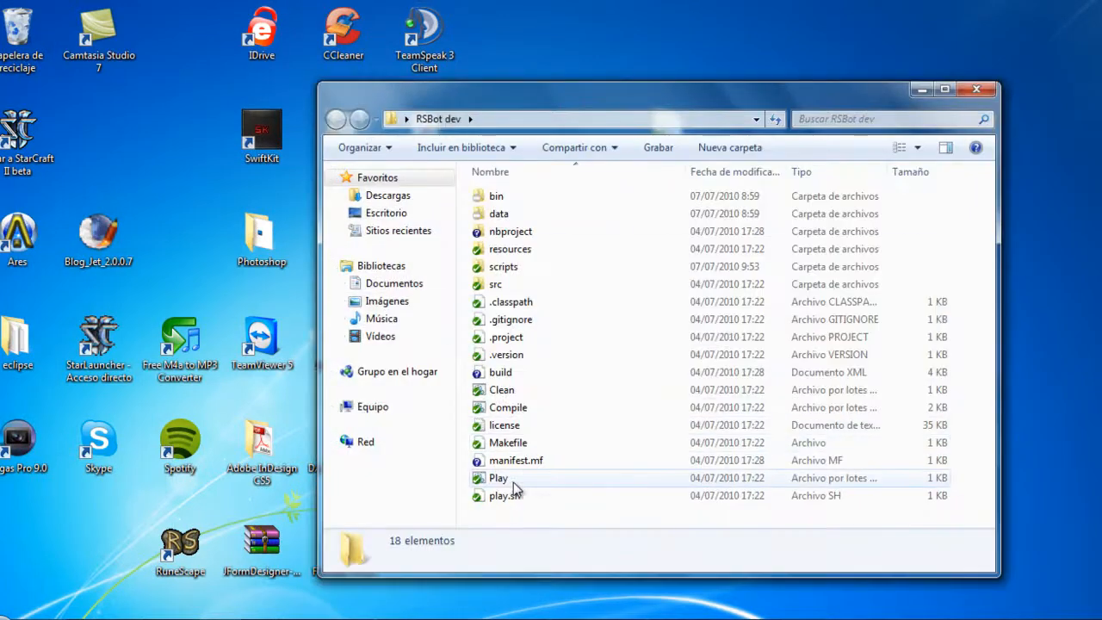
click(499, 478)
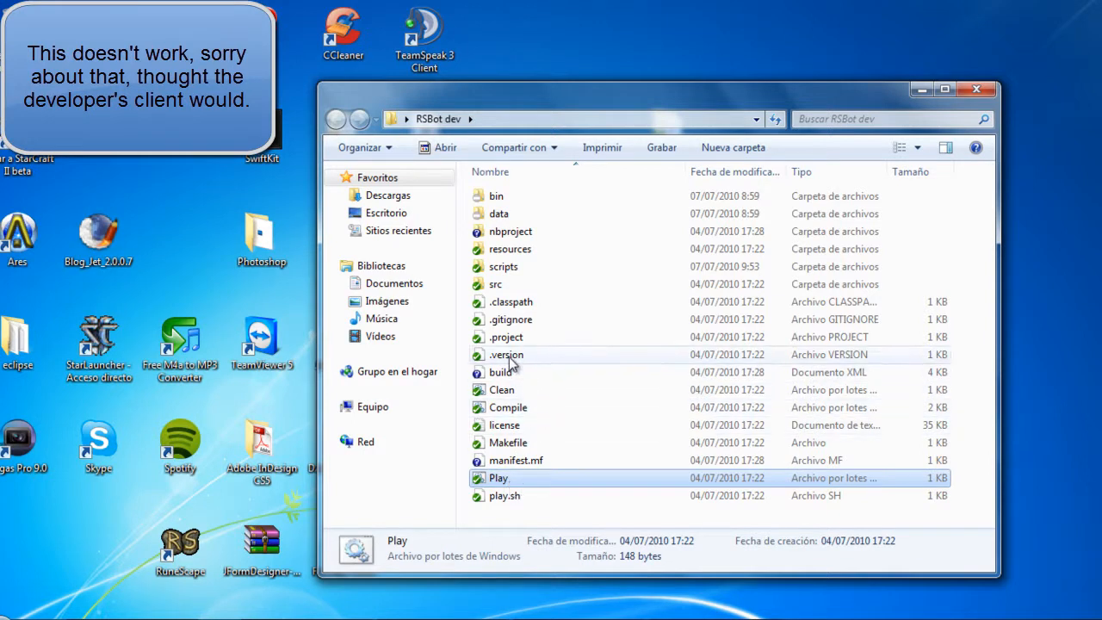
double_click(504, 266)
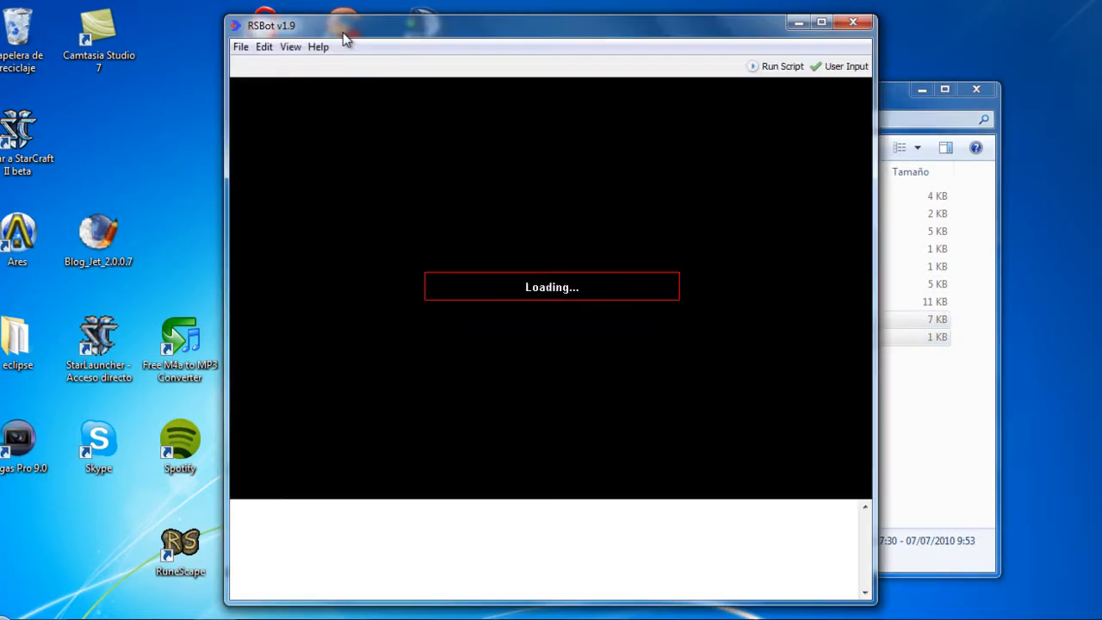
mouse_move(936, 157)
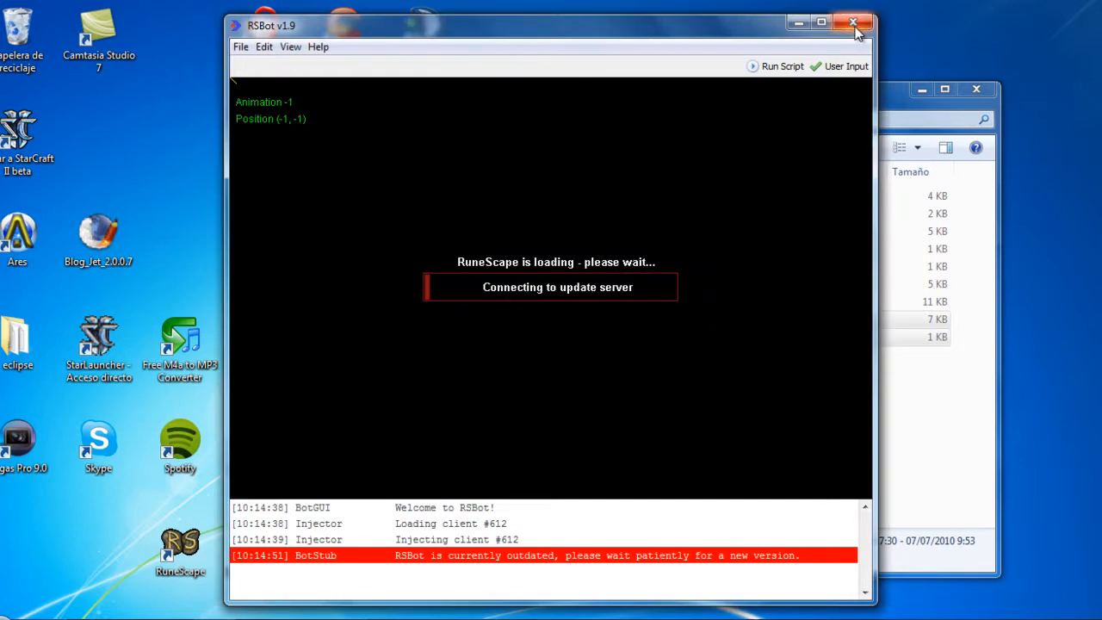
Close the outdated RSBot v1.9 client window.
click(861, 22)
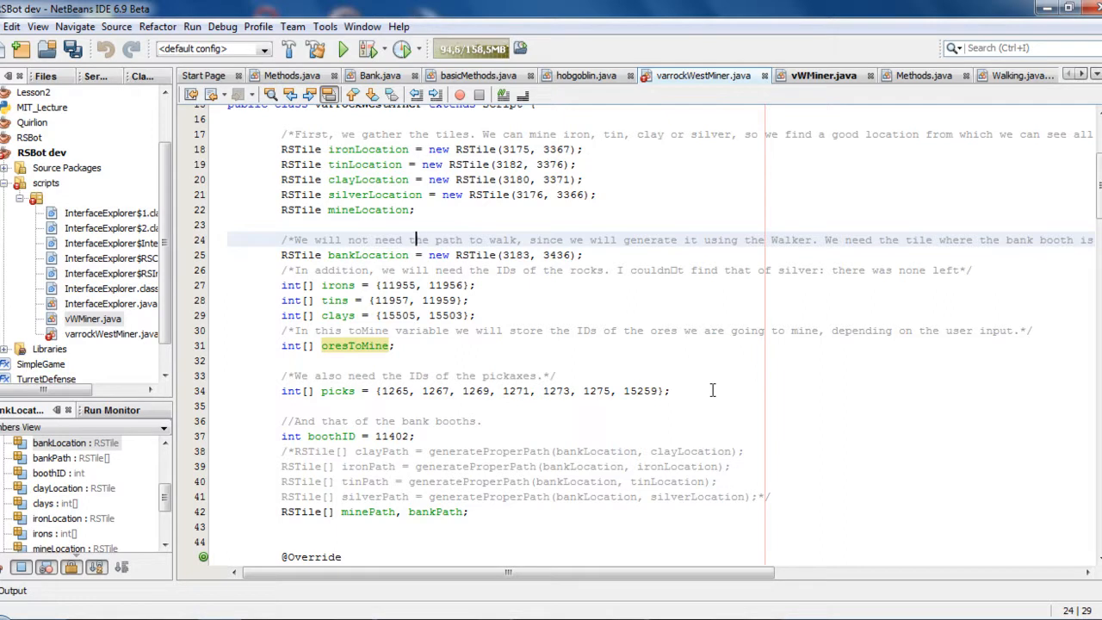
mouse_move(688, 279)
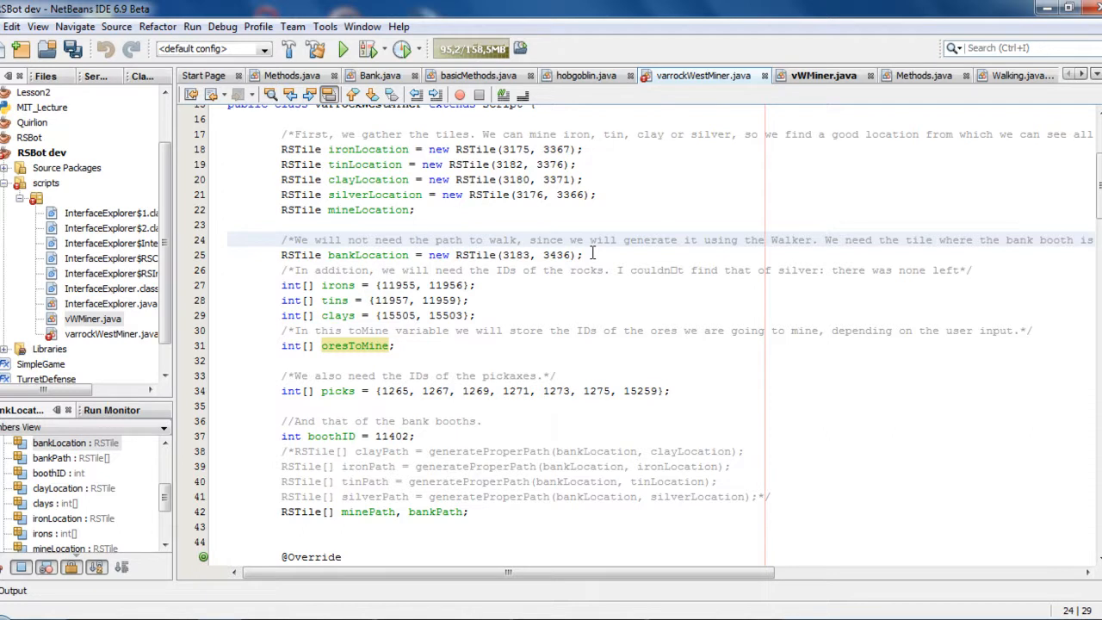
click(416, 240)
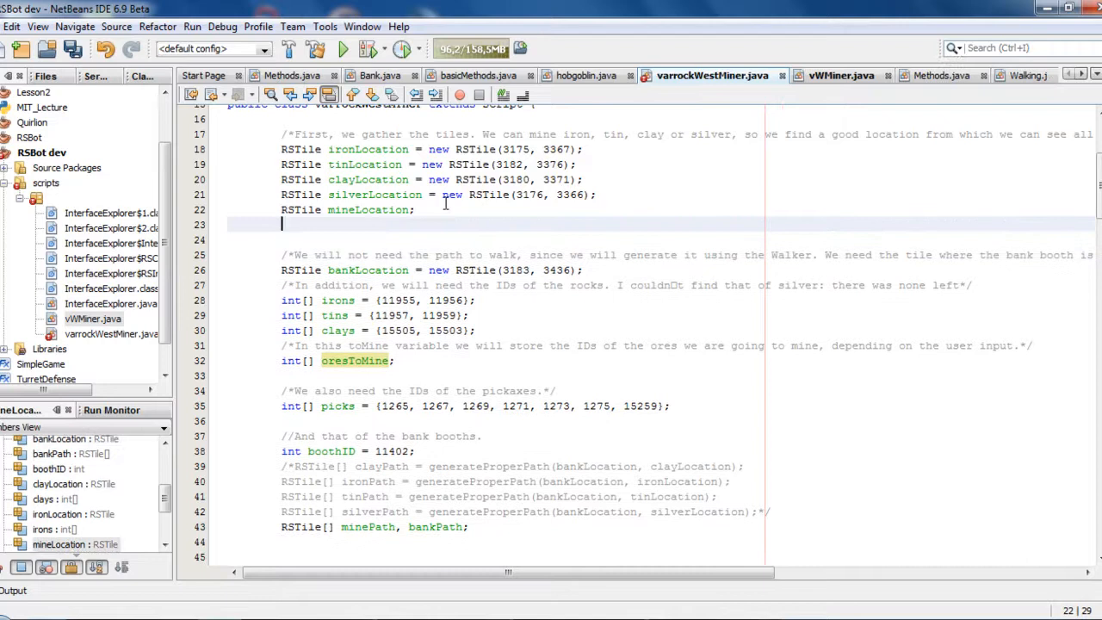
text(RStile[] yourPath =)
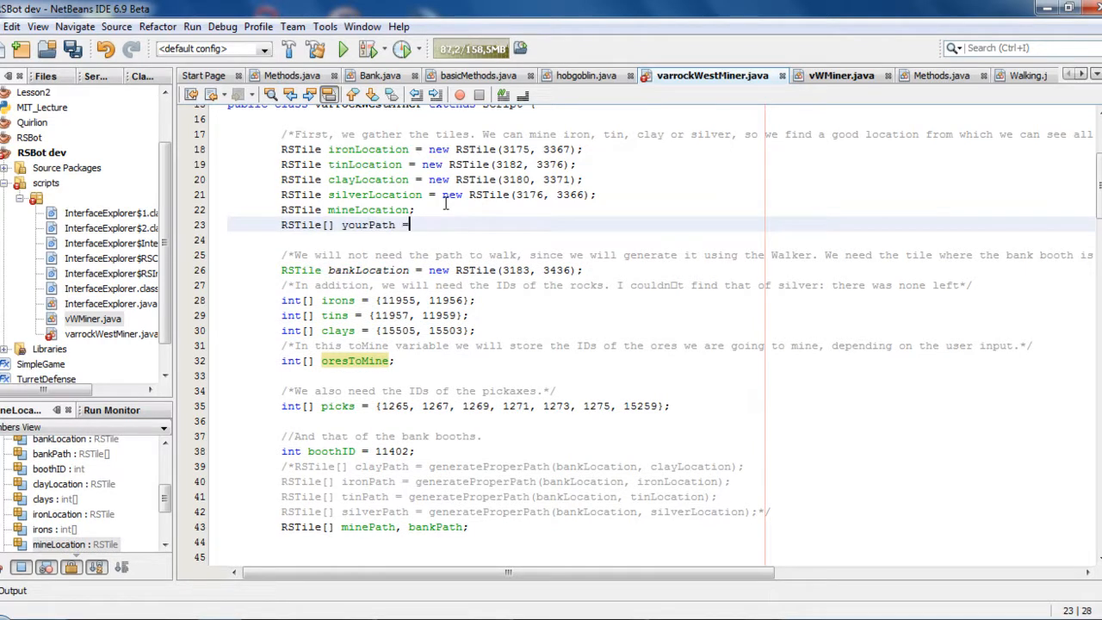
text({new RSTile(1000)
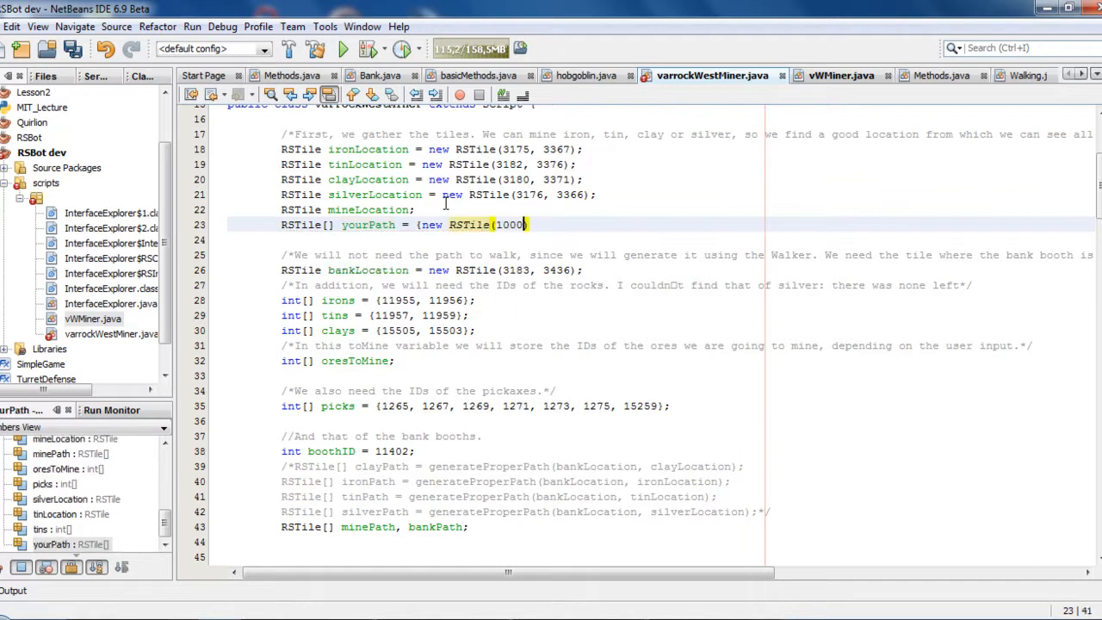
text(, 1000),)
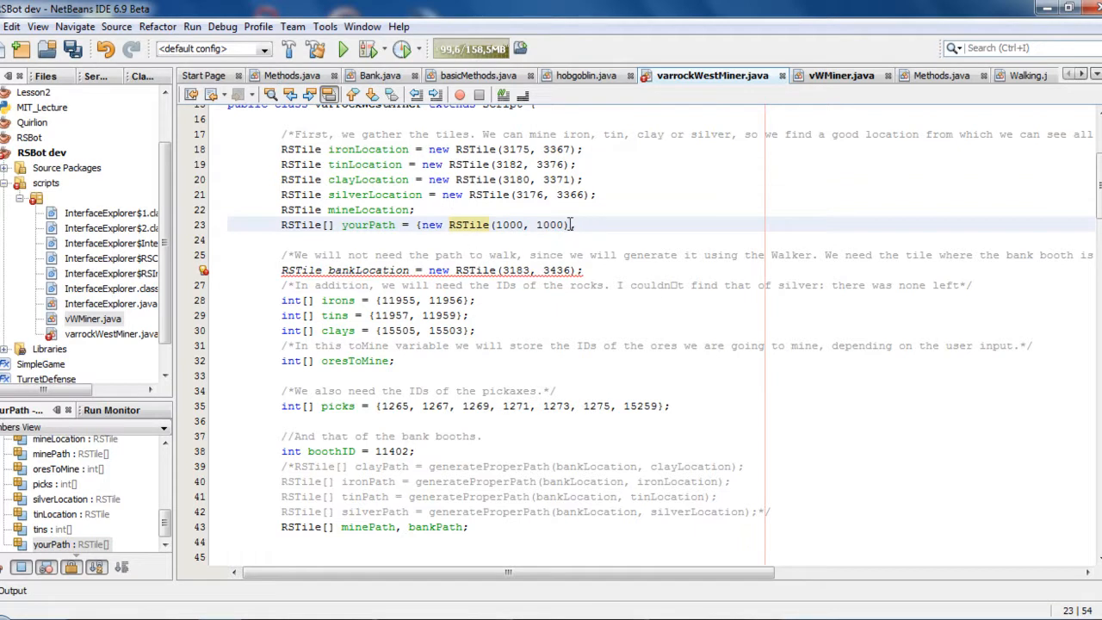
text(,)
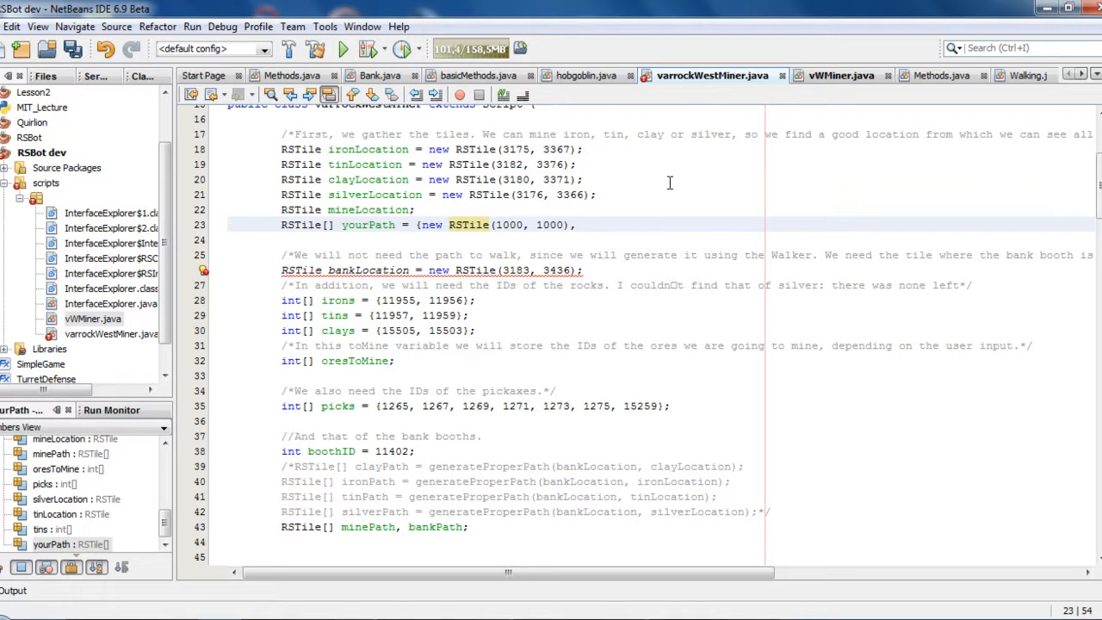
text(new RSTile())
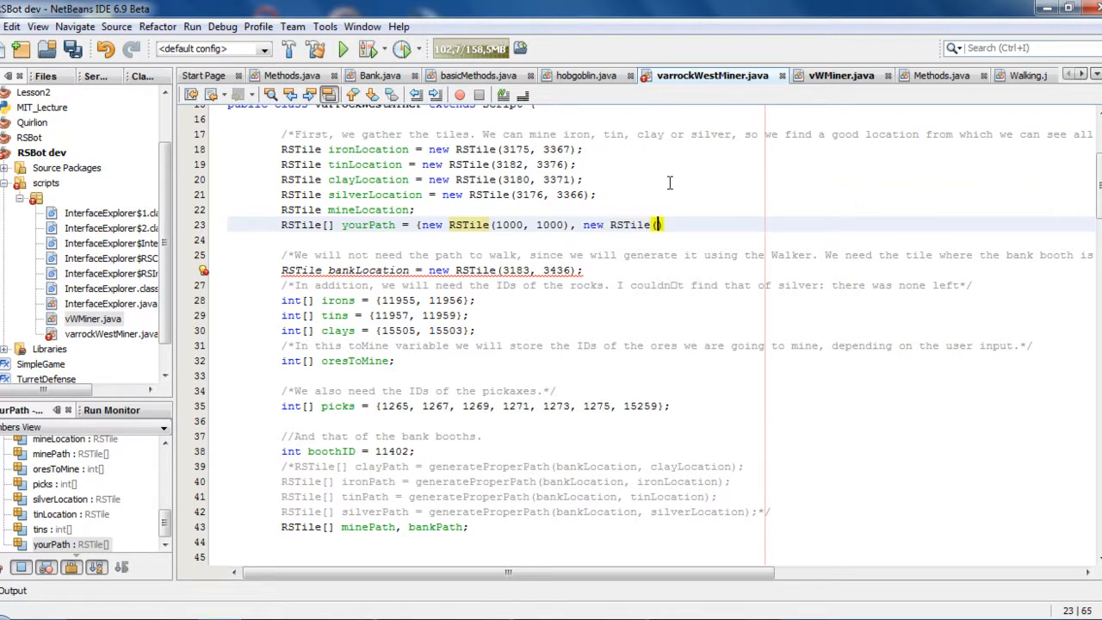
text(1010,)
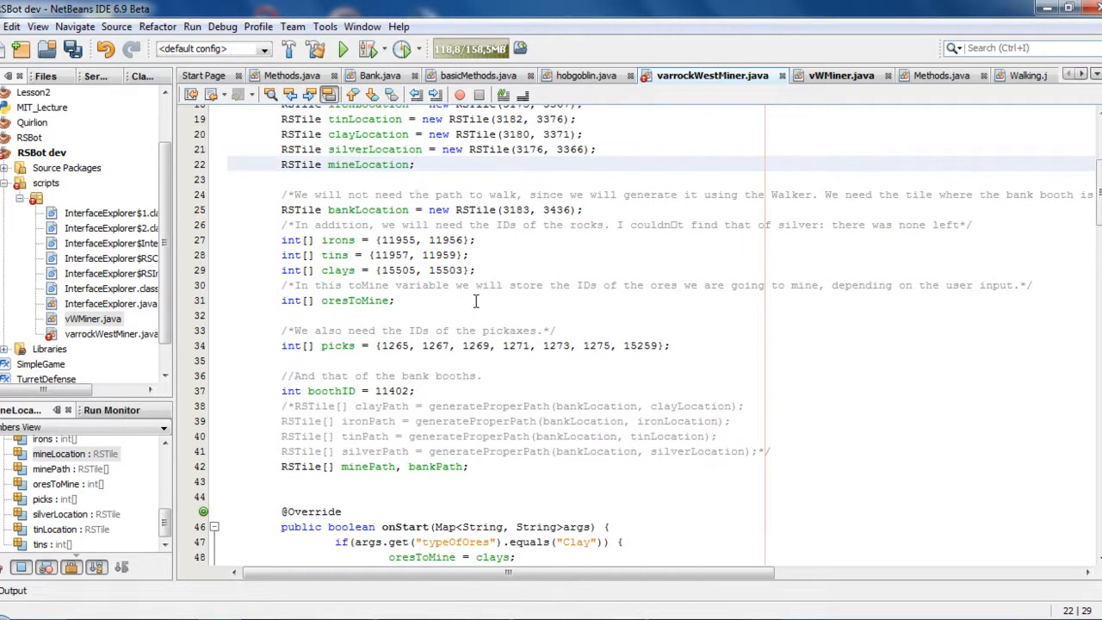
Scroll the code and switch back to the vWMiner.java tab.
scroll(down, 3)
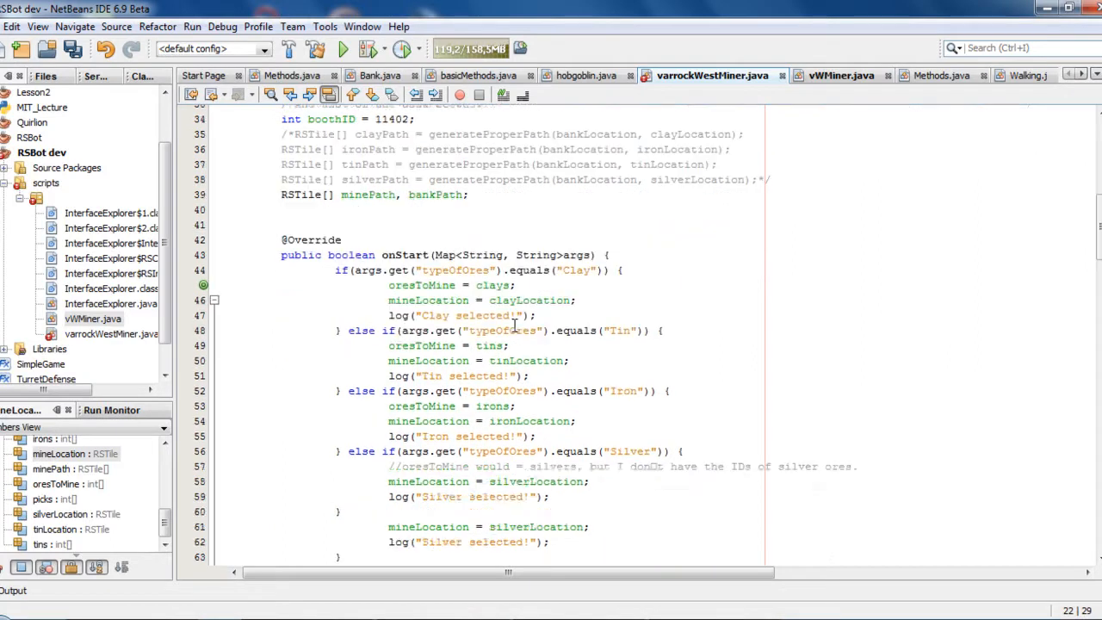
scroll(down, 3)
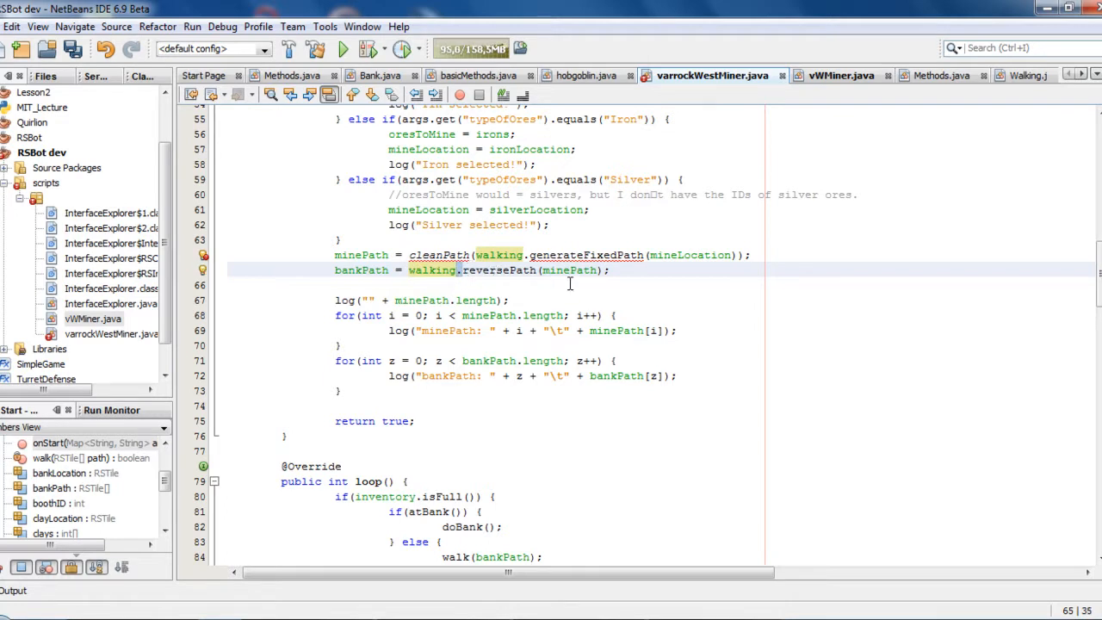
mouse_move(503, 273)
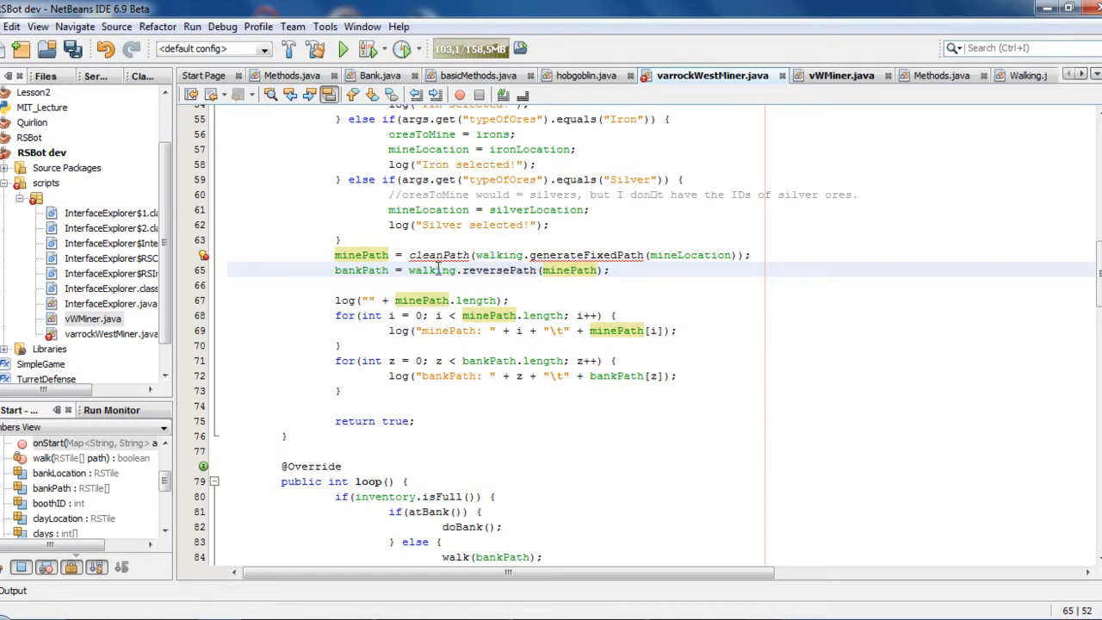
click(570, 270)
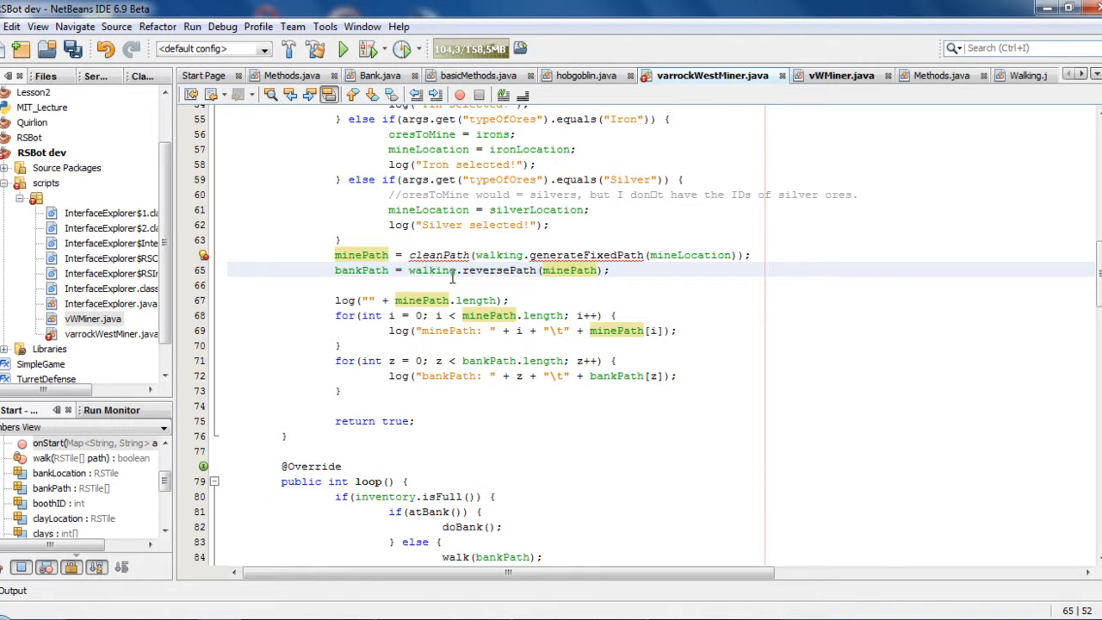
click(841, 76)
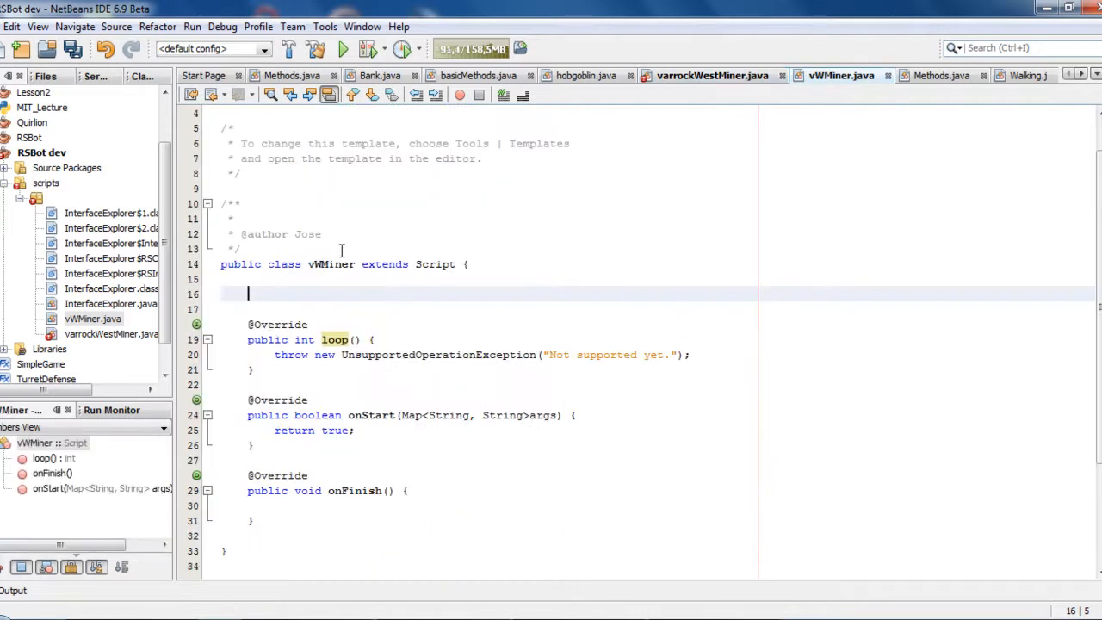
Declare private int[] fields irons, clays, tins, silvers and ores in vWMiner.
click(712, 76)
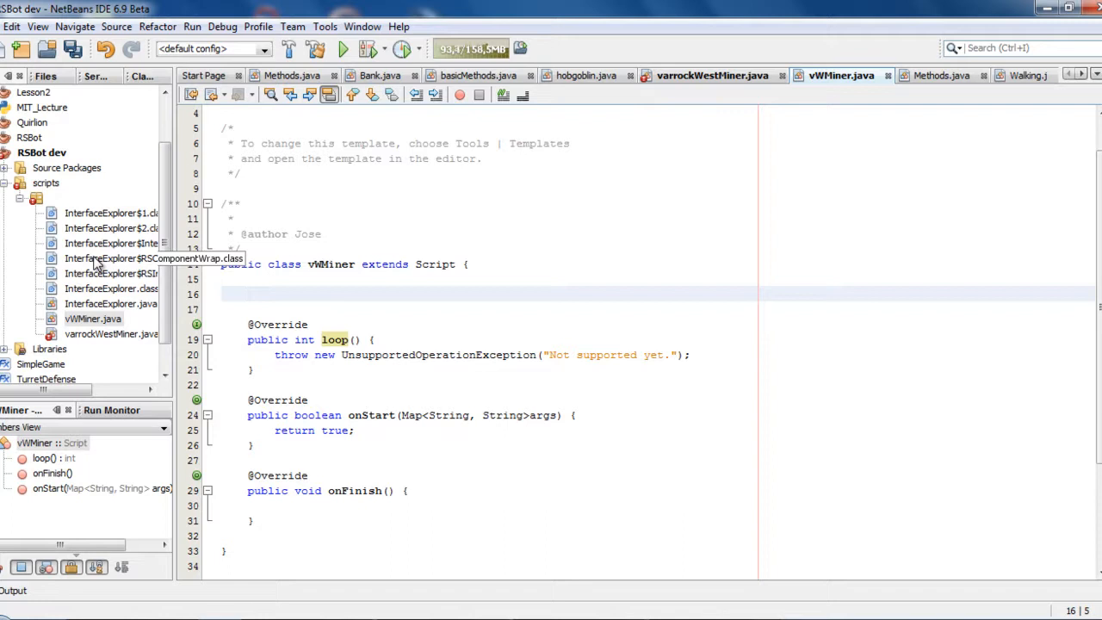
text(private)
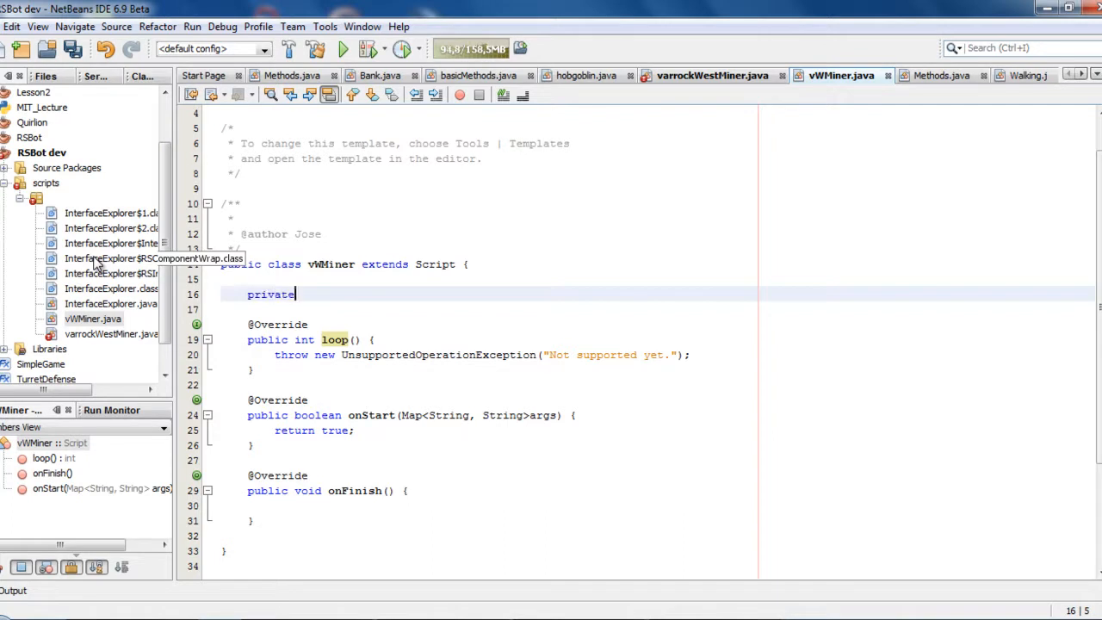
text(int)
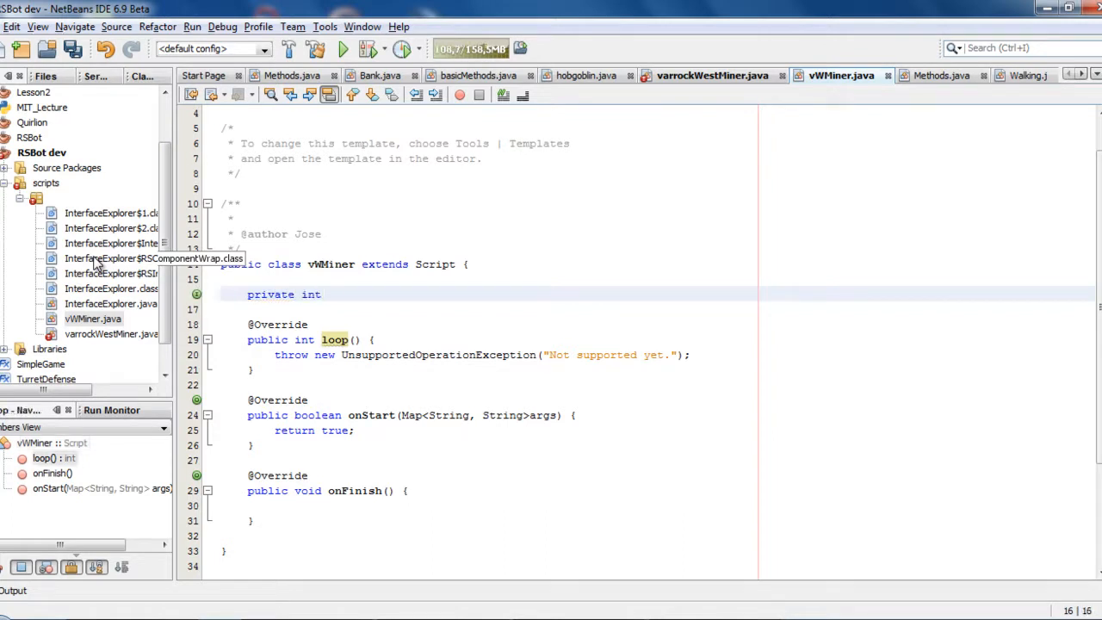
text([])
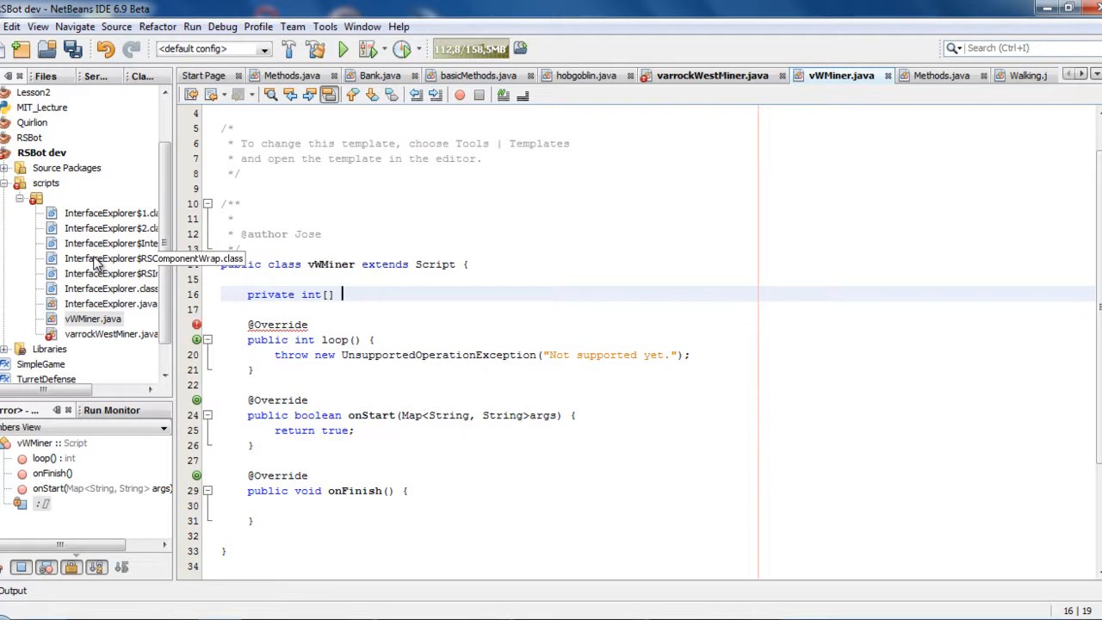
text(irons)
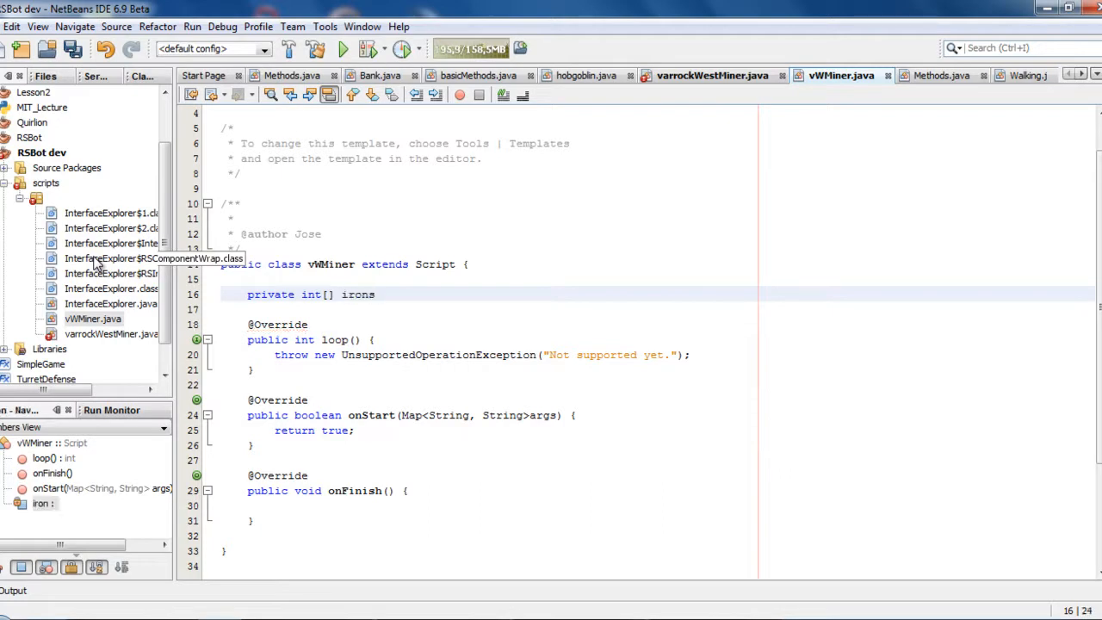
text(private int[] silvers;)
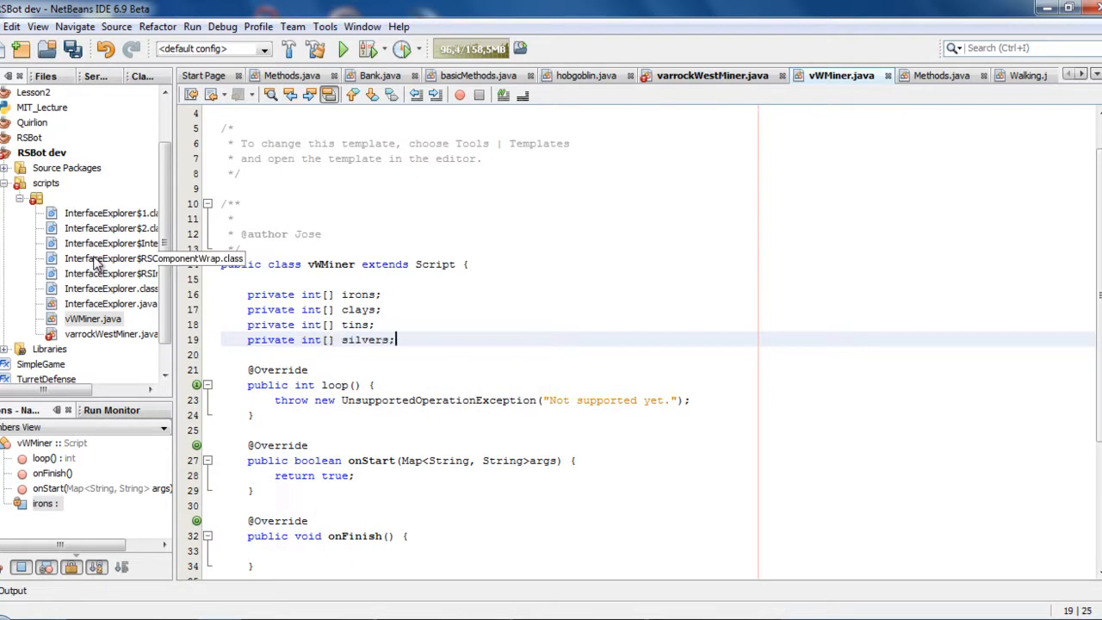
text(private int[)
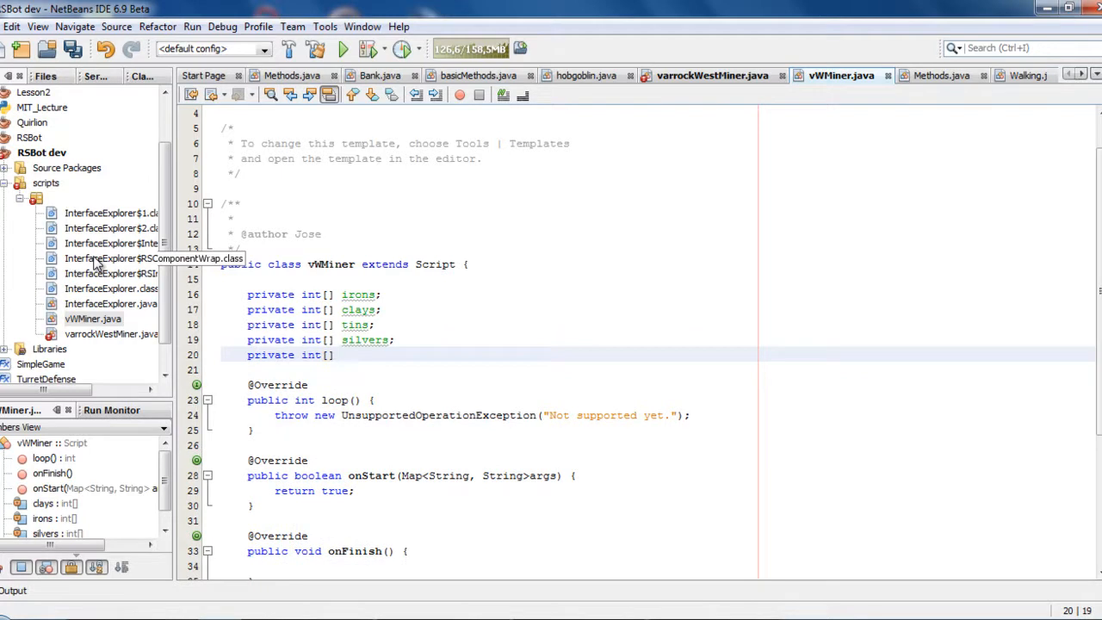
text(ores;)
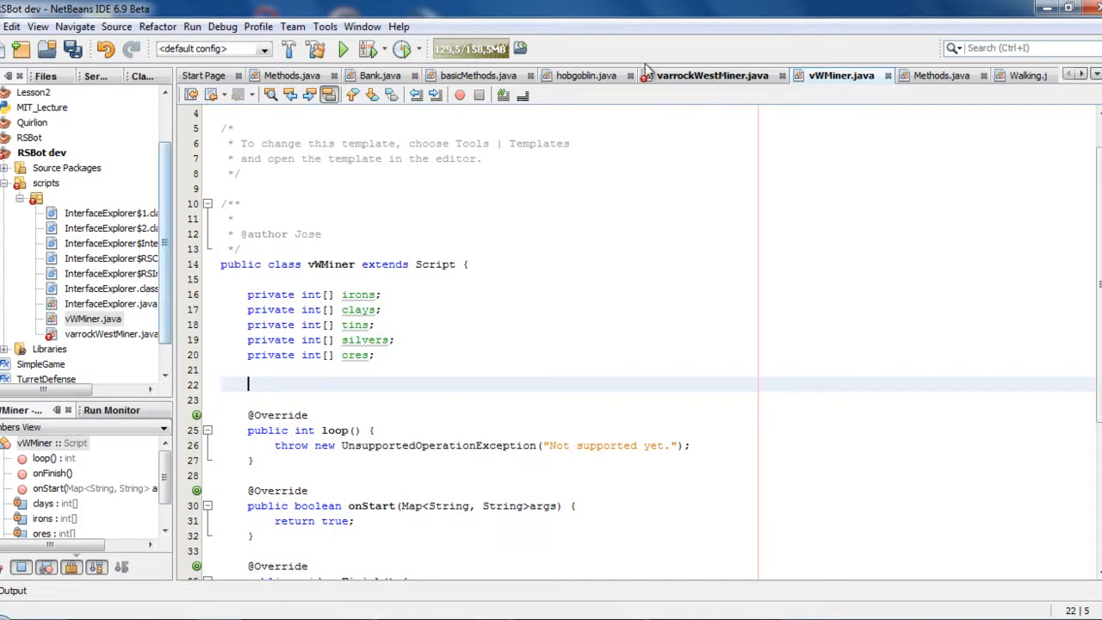
Add private int[] picks and RSTile[] toMine and toBank fields, then view varrockWestMiner's tiles.
click(712, 75)
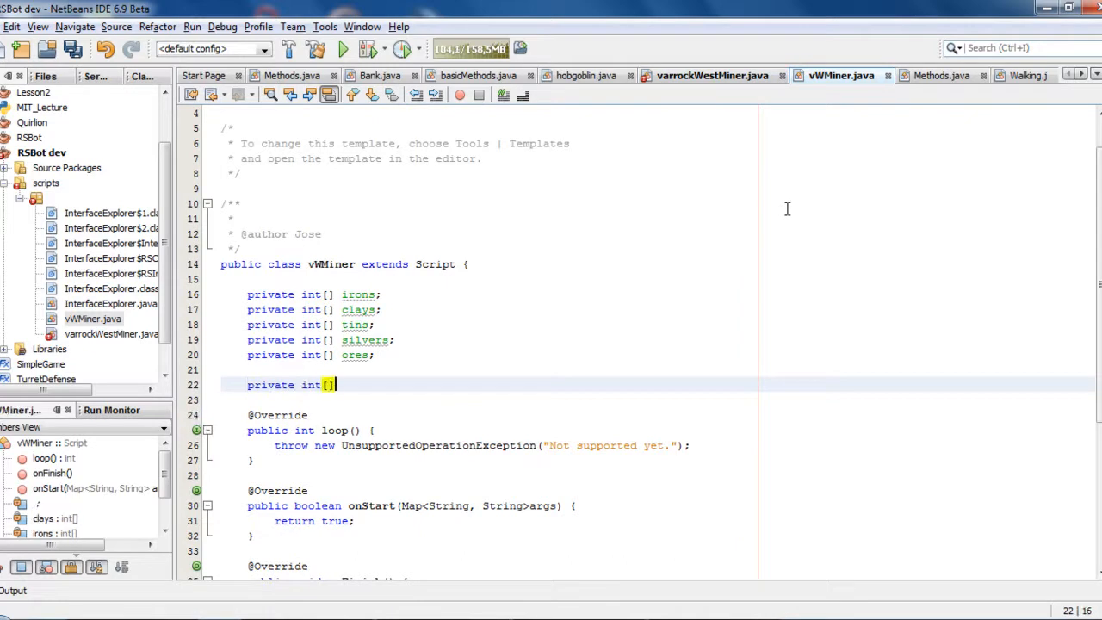
text(picks;)
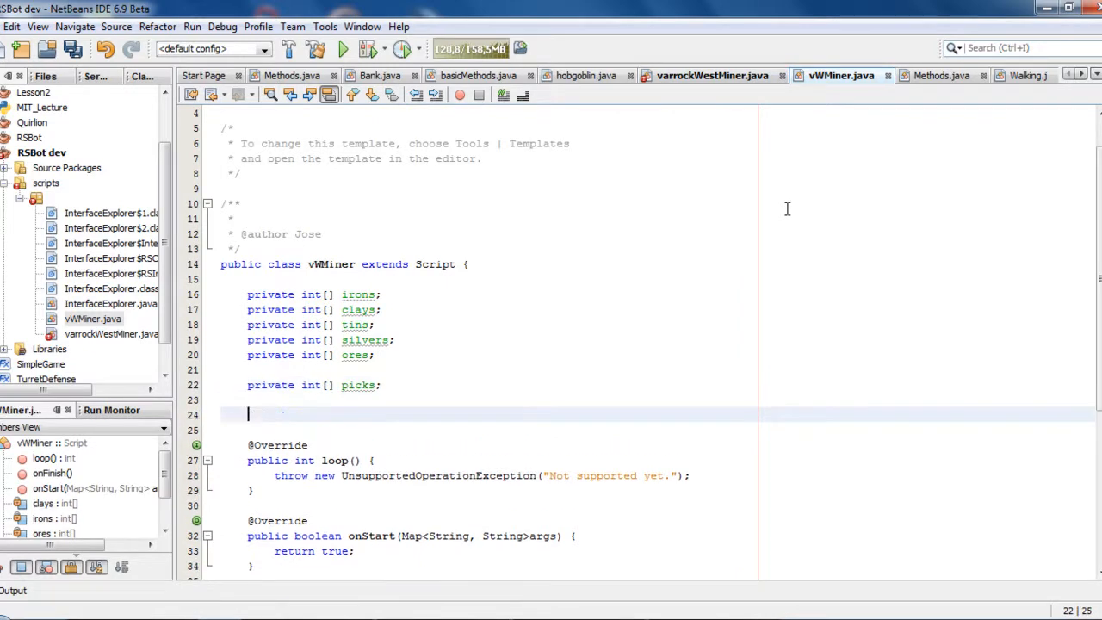
text(private RSTi)
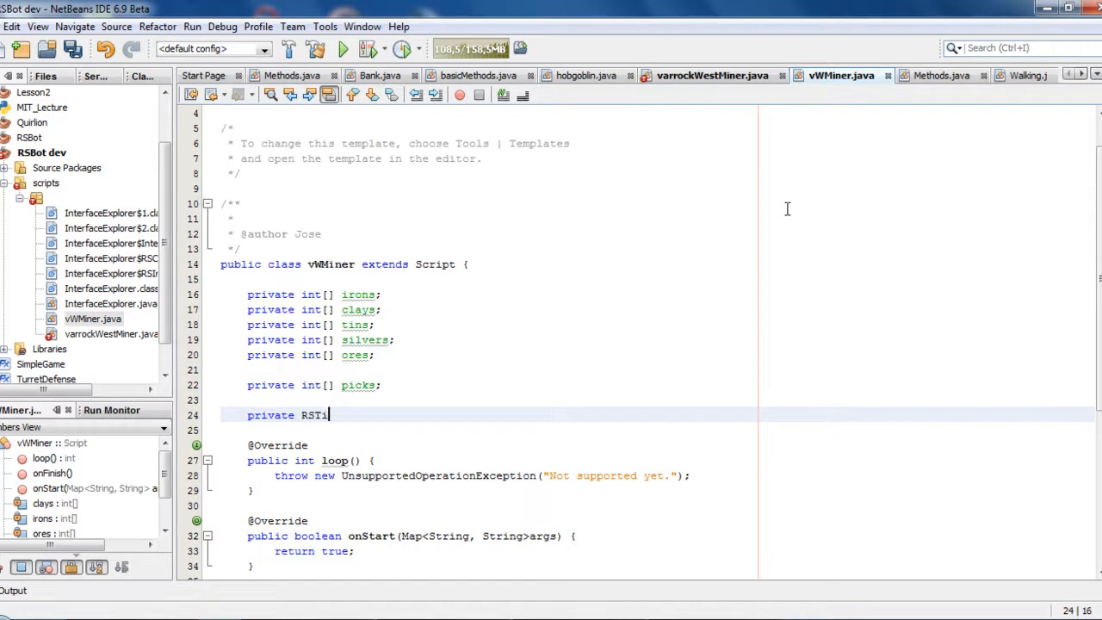
text(le[])
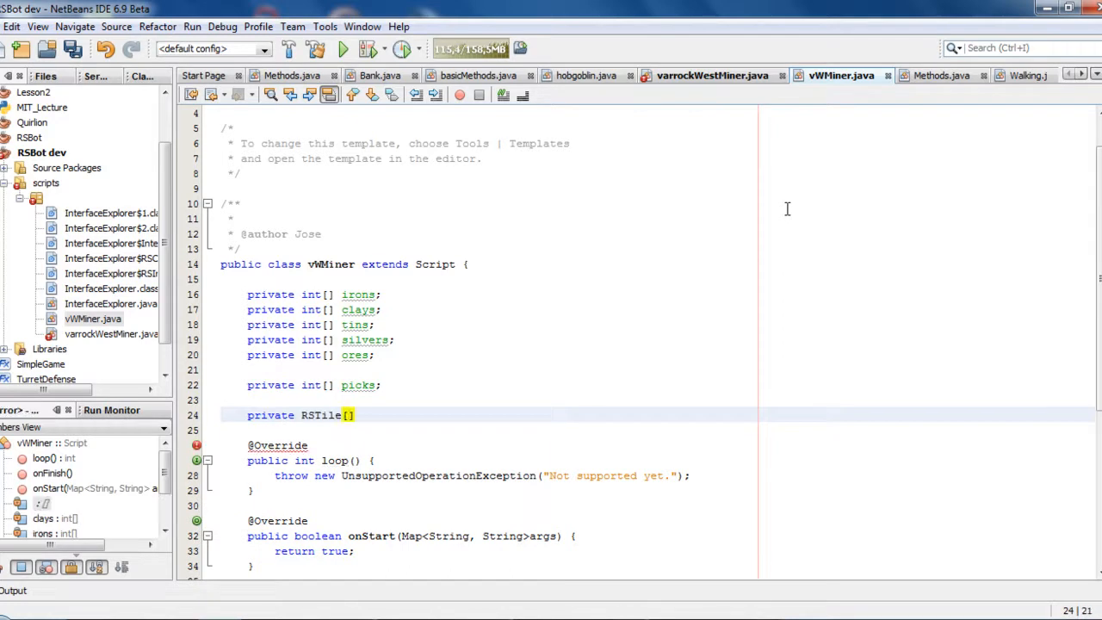
text(toMine;)
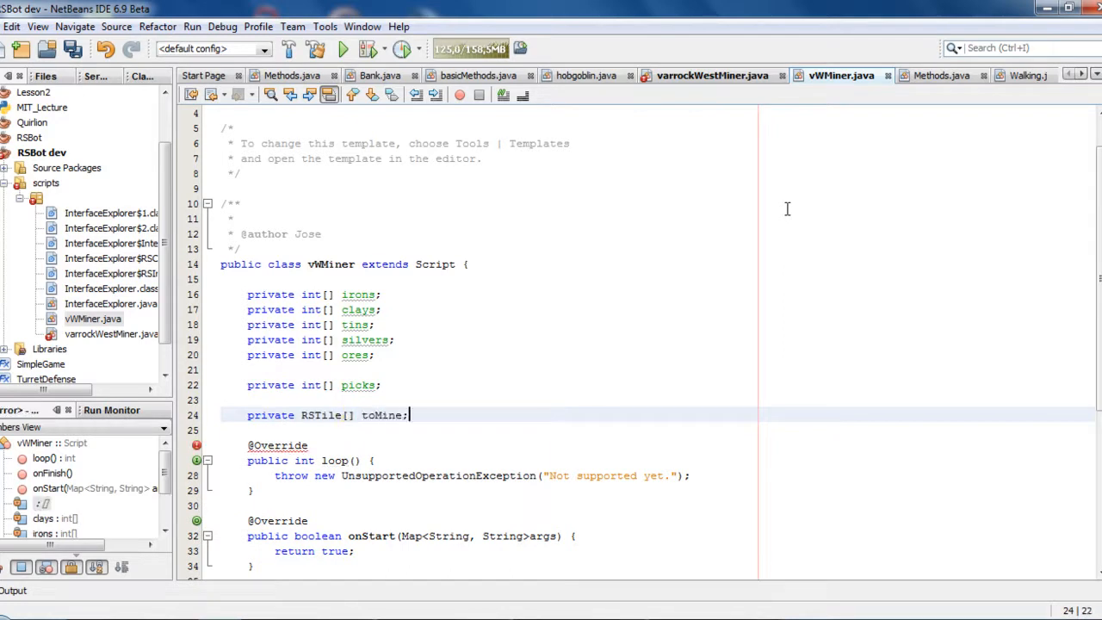
text(private RSTile[] toBank;)
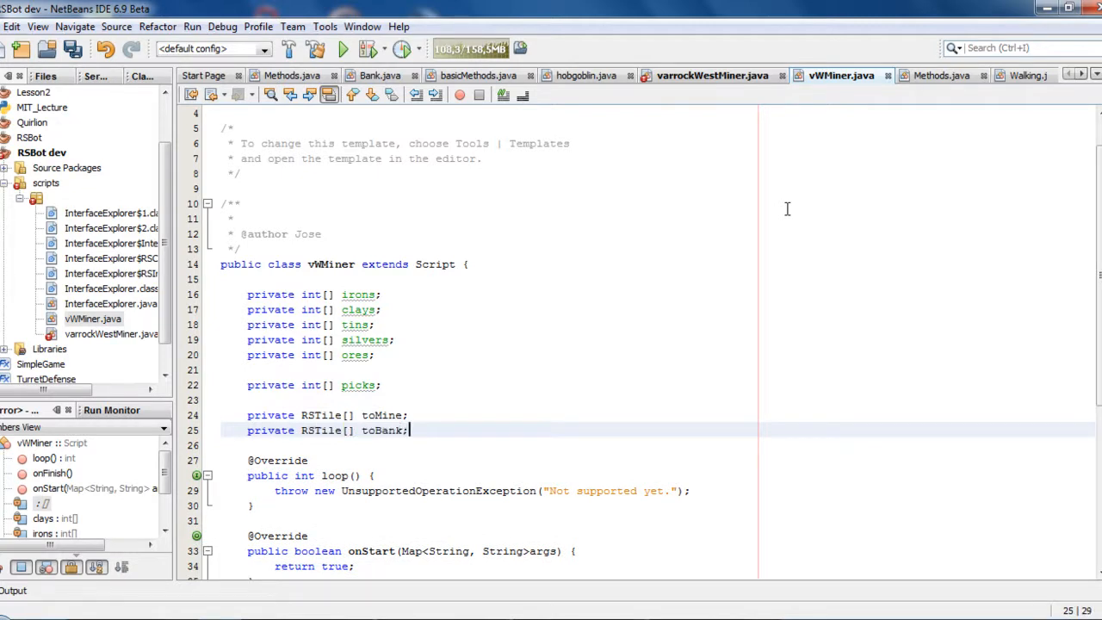
text(private)
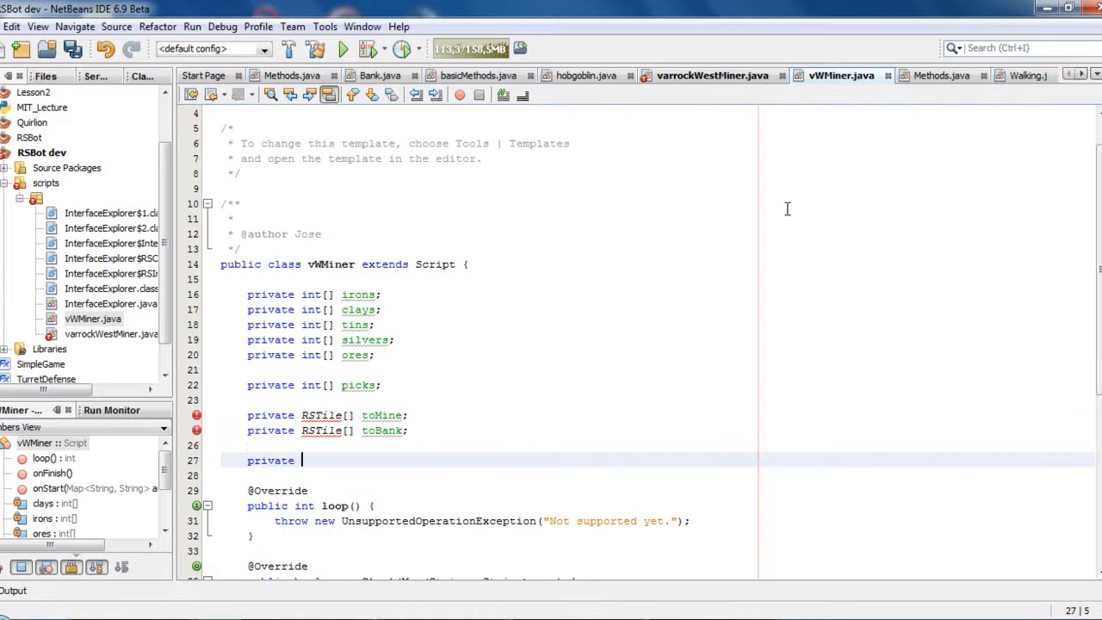
text(RSTile)
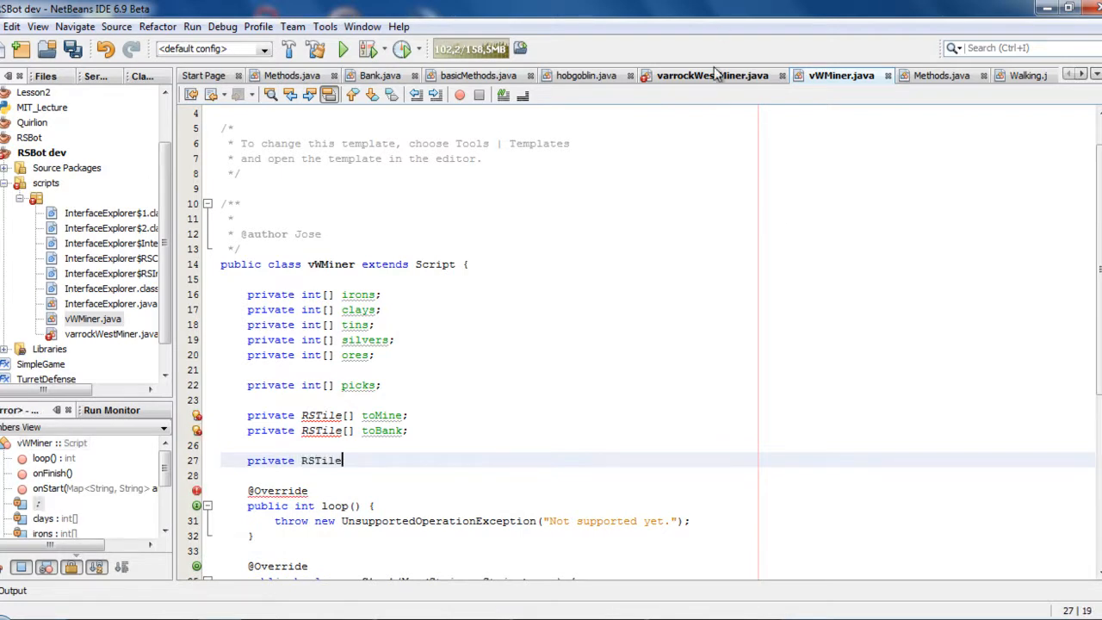
click(712, 75)
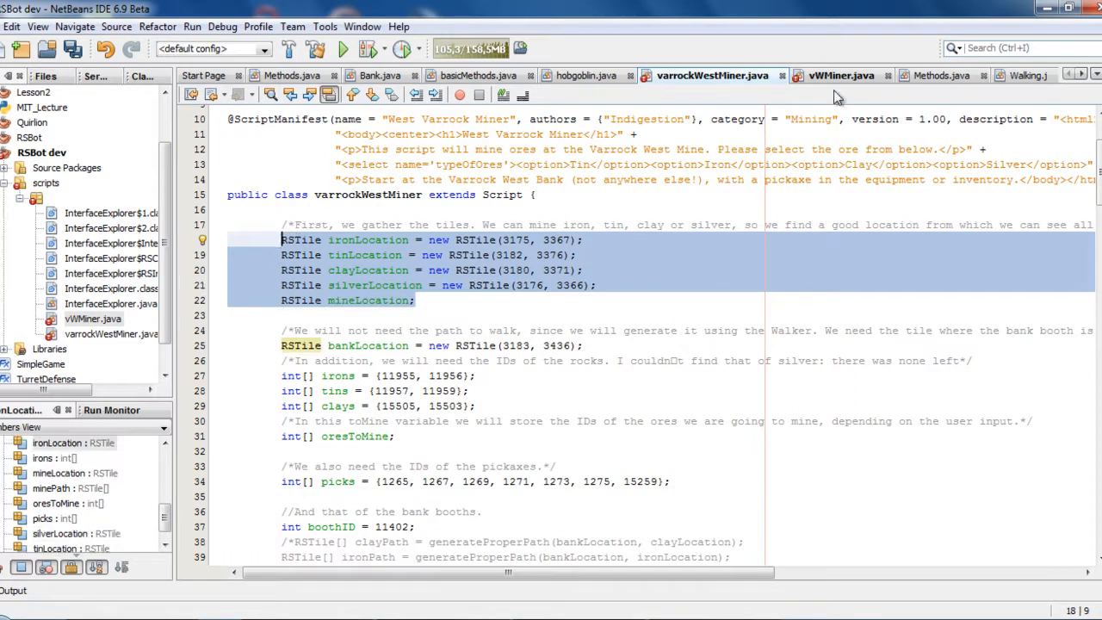
Add private RSTile location fields to vWMiner, then revisit varrockWestMiner's ore ID arrays.
click(840, 75)
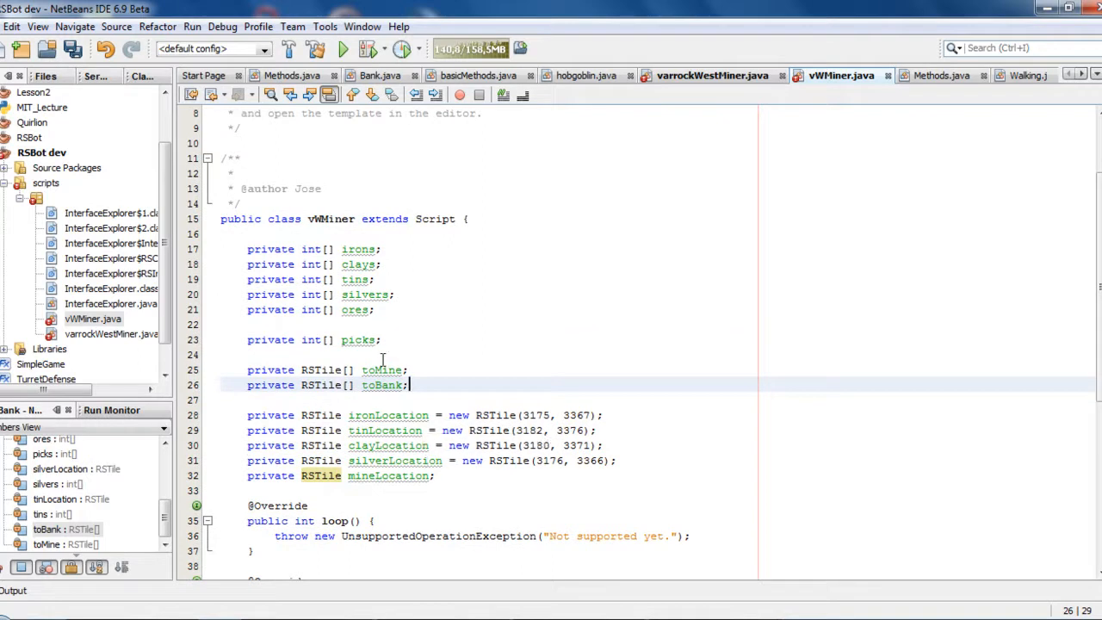
click(711, 75)
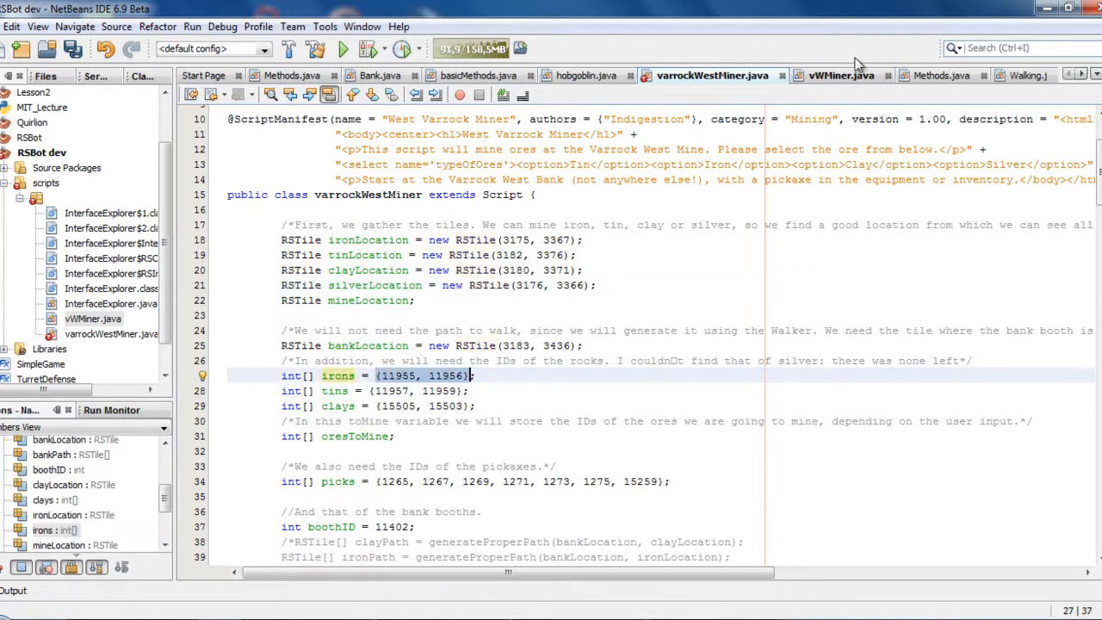
Return to vWMiner.java and place the cursor among its field declarations.
click(841, 75)
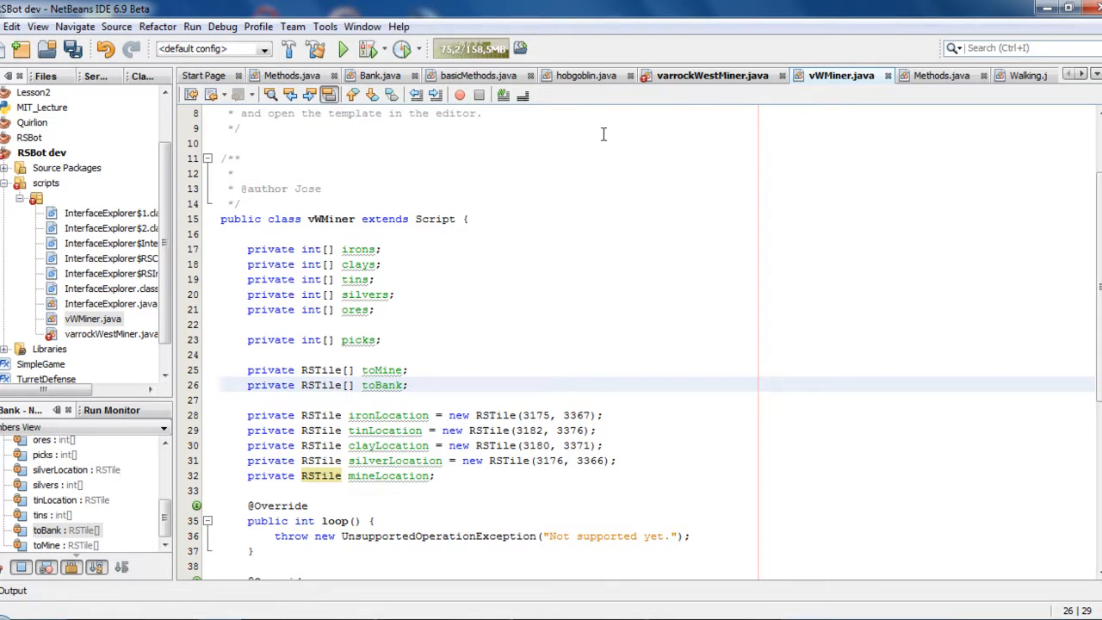
click(409, 385)
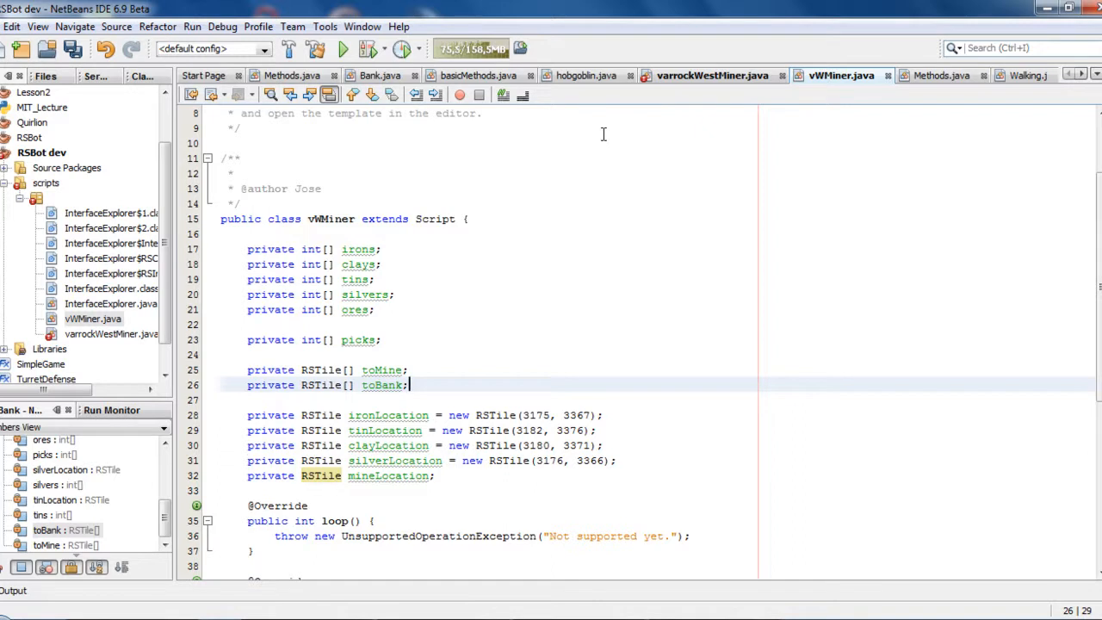